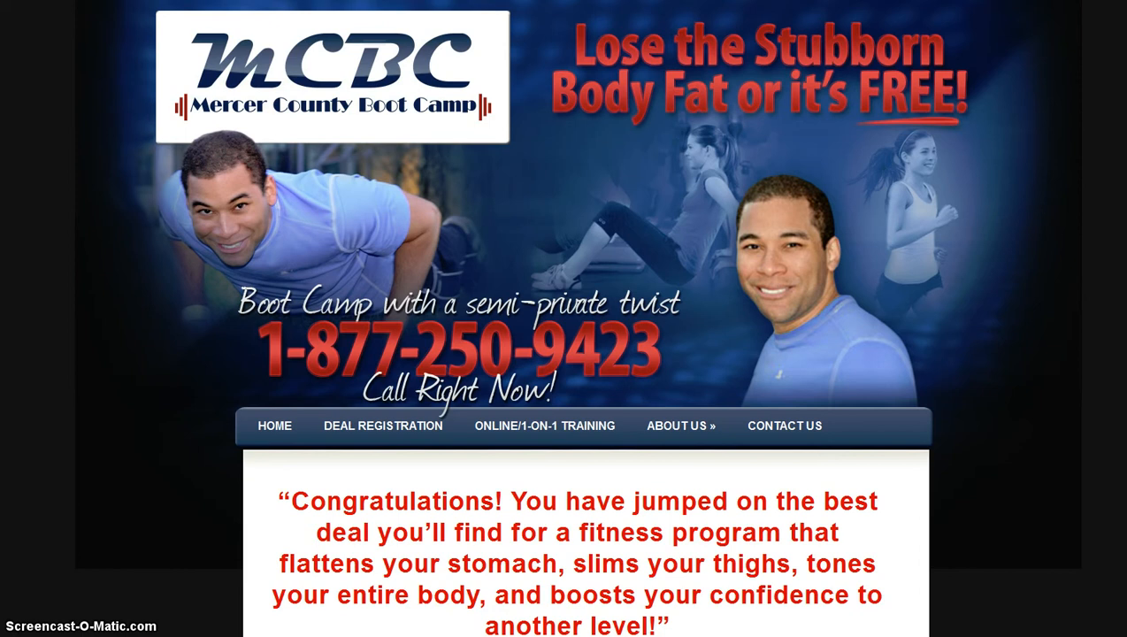
Scroll down through the registration form to the commitment questions.
scroll(down, 3)
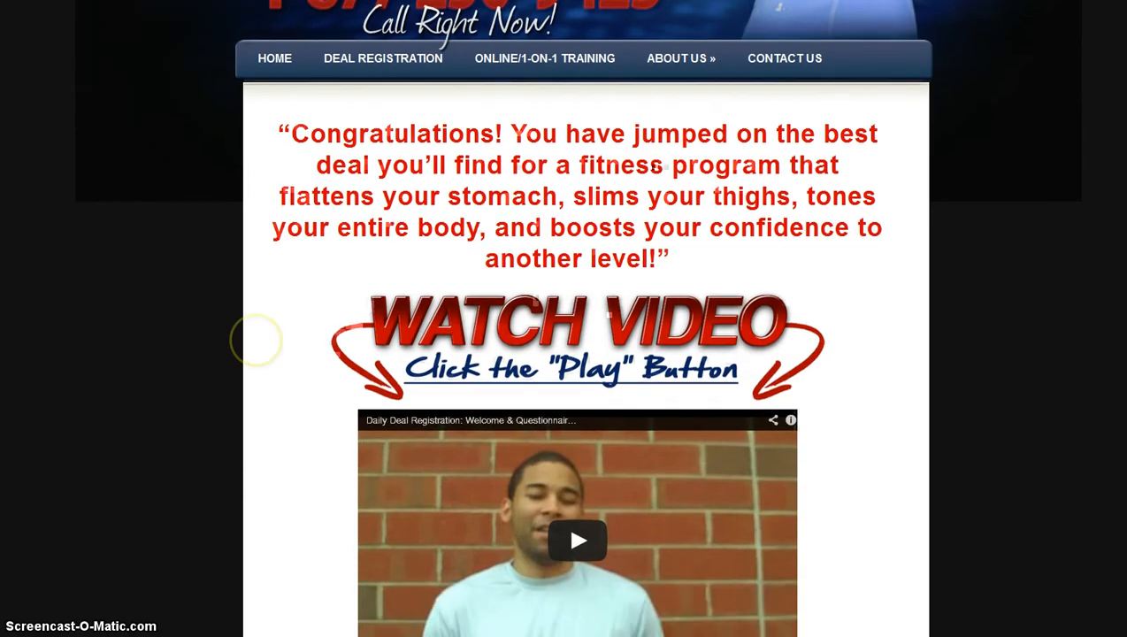
scroll(down, 3)
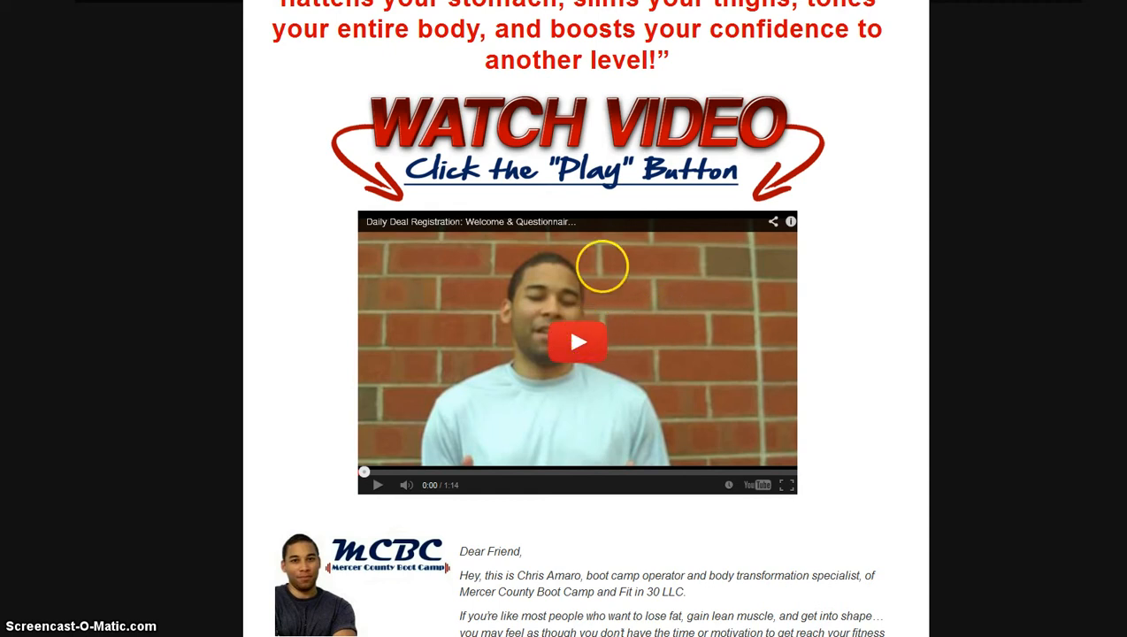
mouse_move(602, 266)
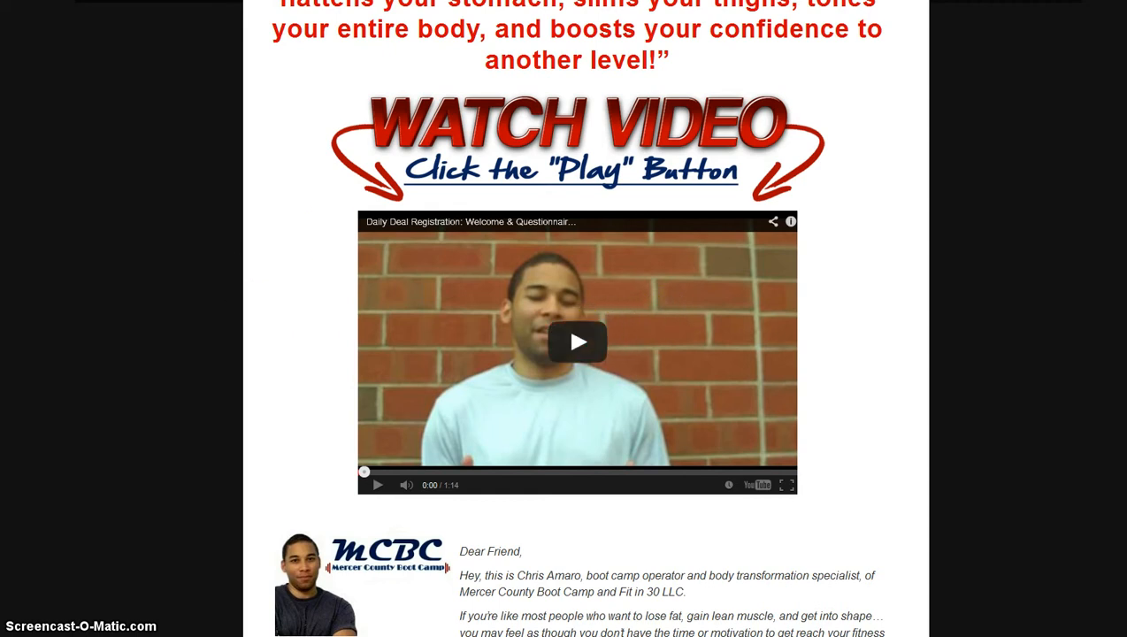
scroll(down, 3)
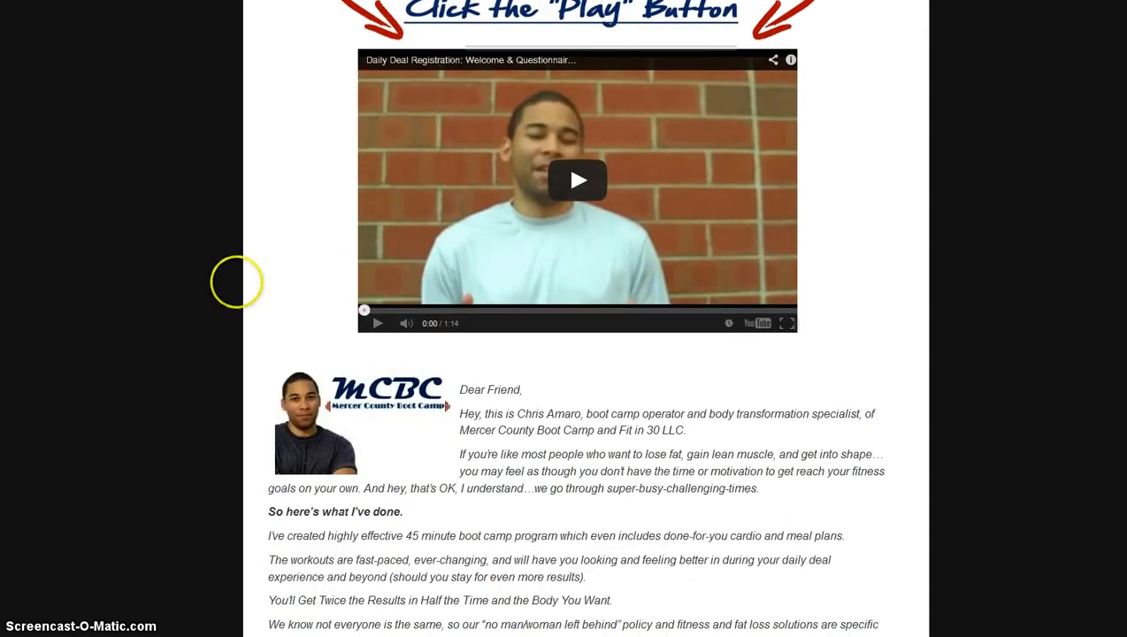
scroll(down, 3)
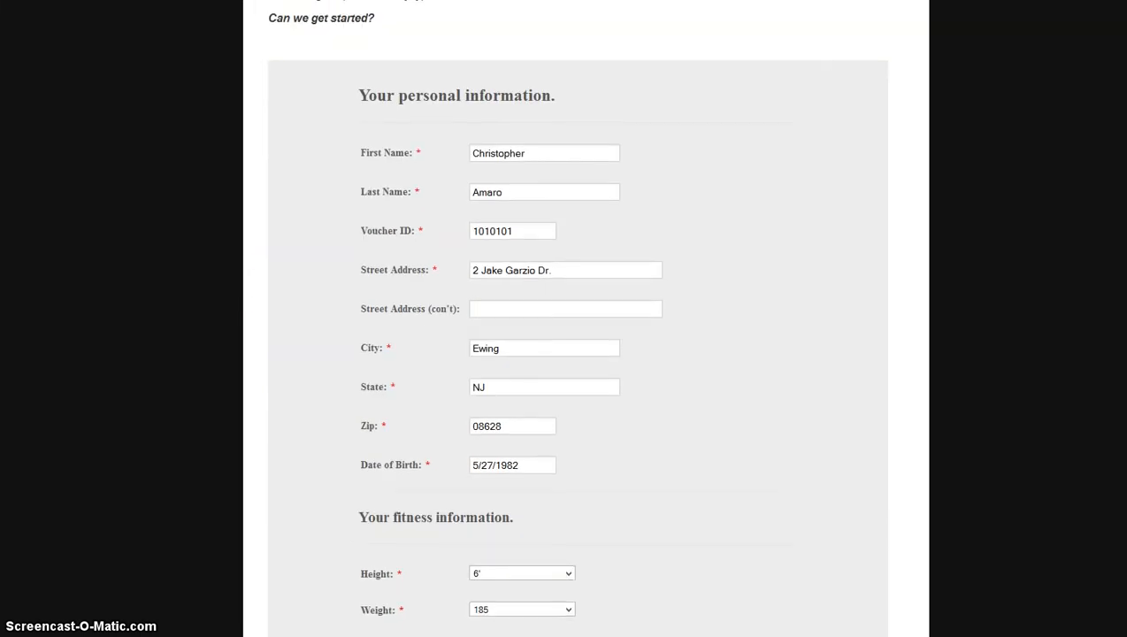
scroll(down, 3)
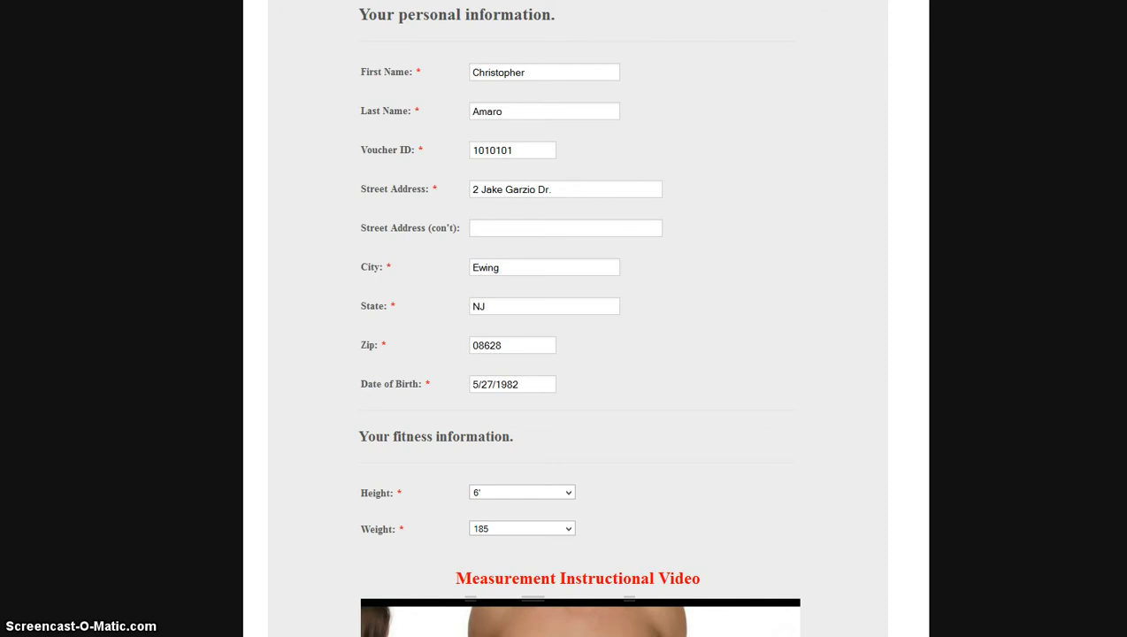
scroll(down, 3)
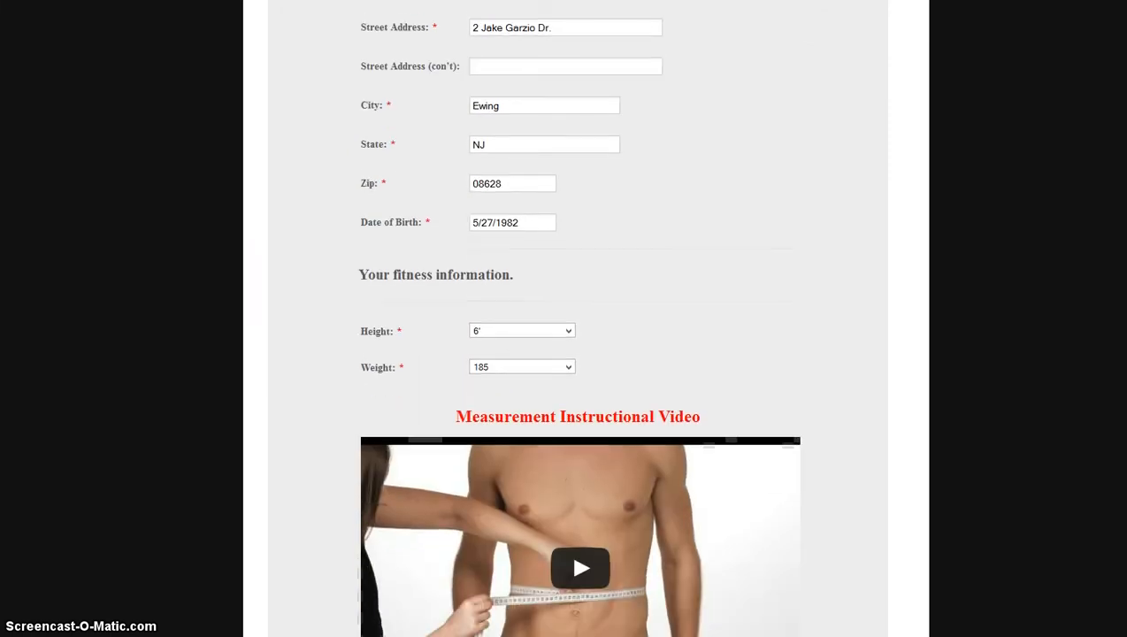
scroll(down, 3)
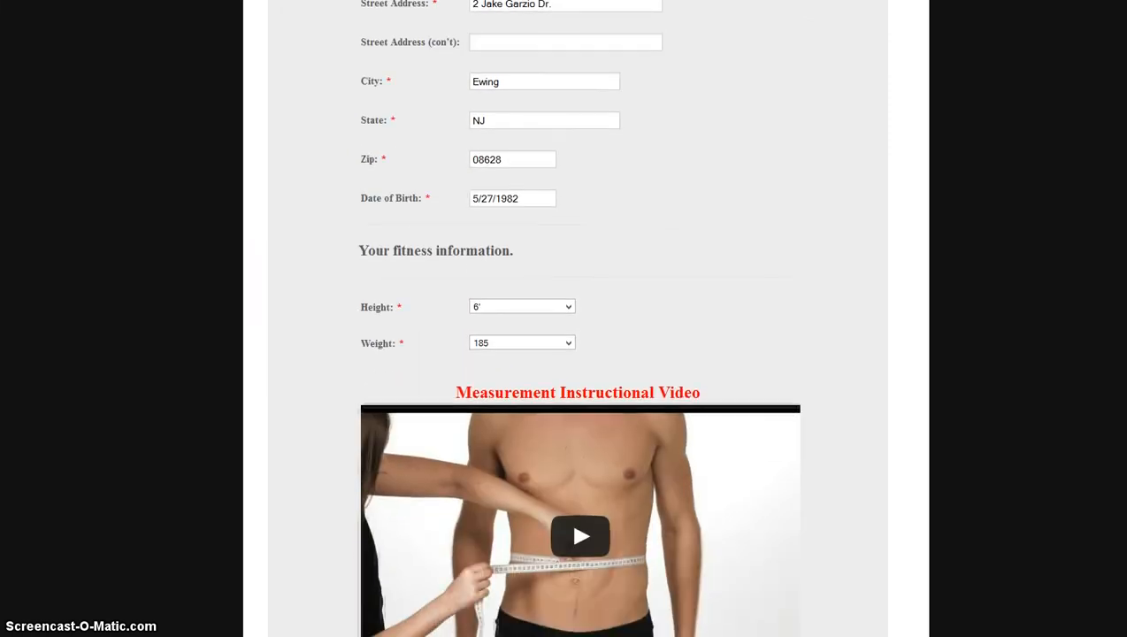
scroll(down, 3)
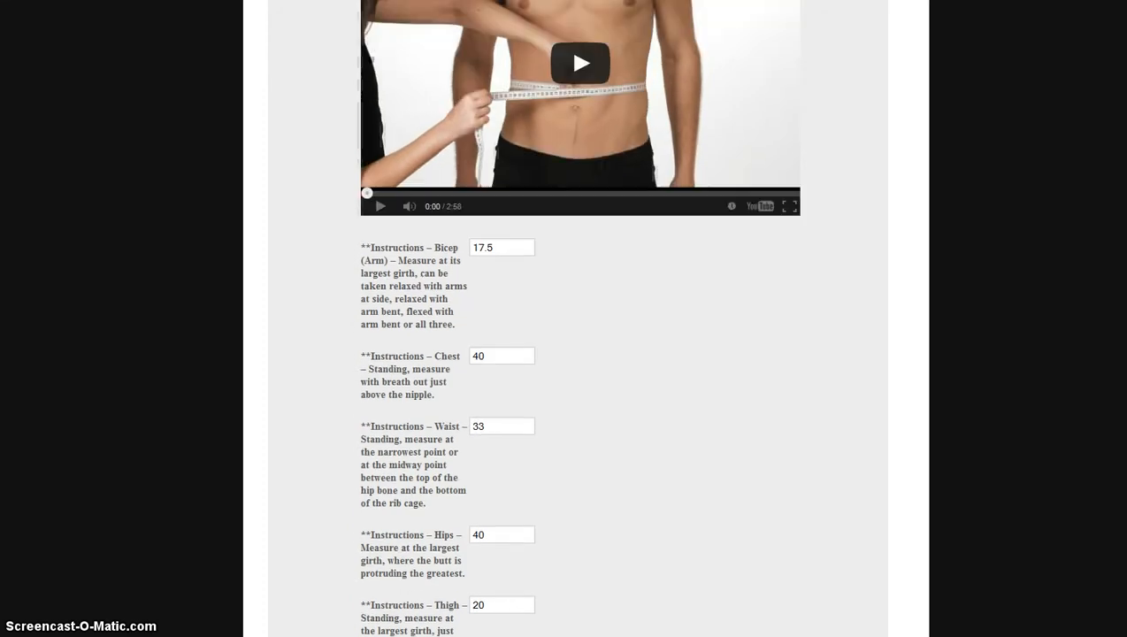
scroll(up, 3)
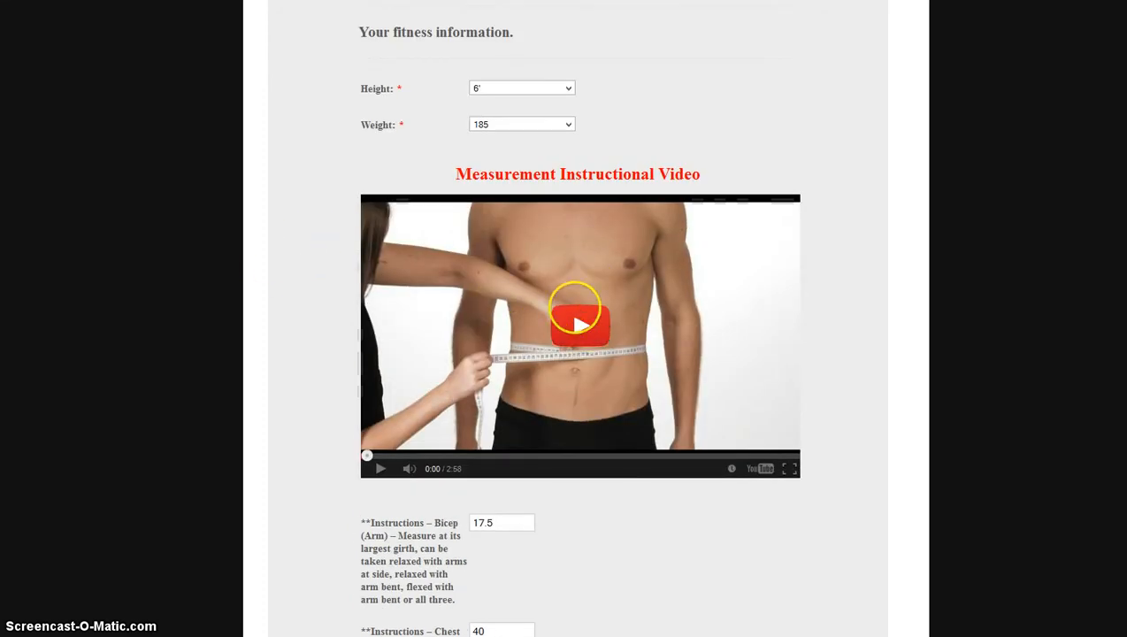
mouse_move(204, 347)
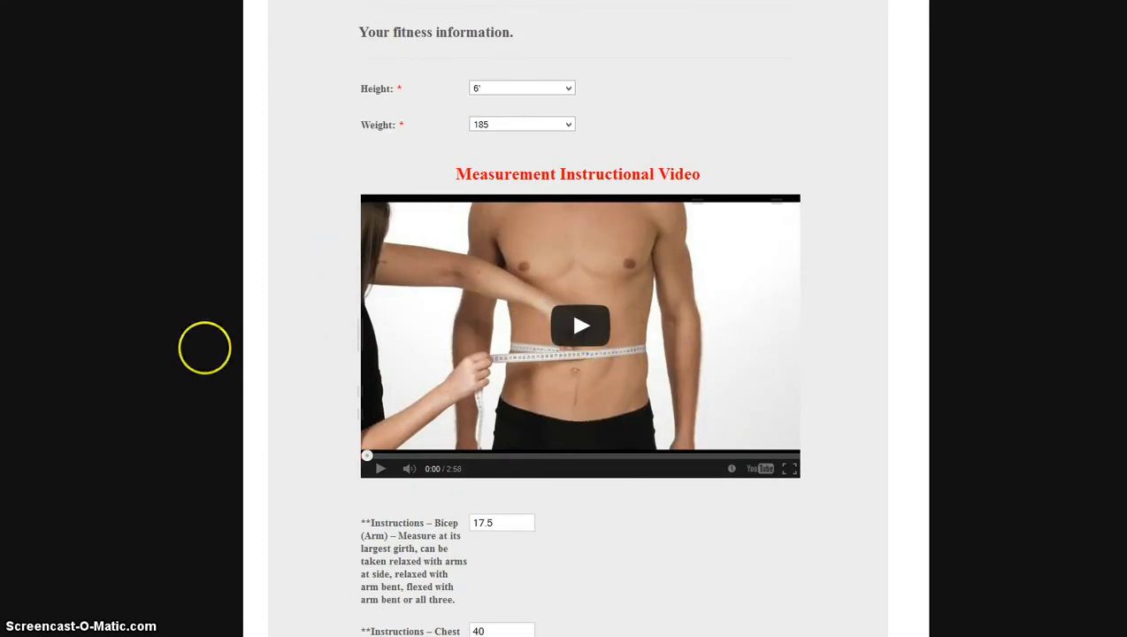
scroll(down, 3)
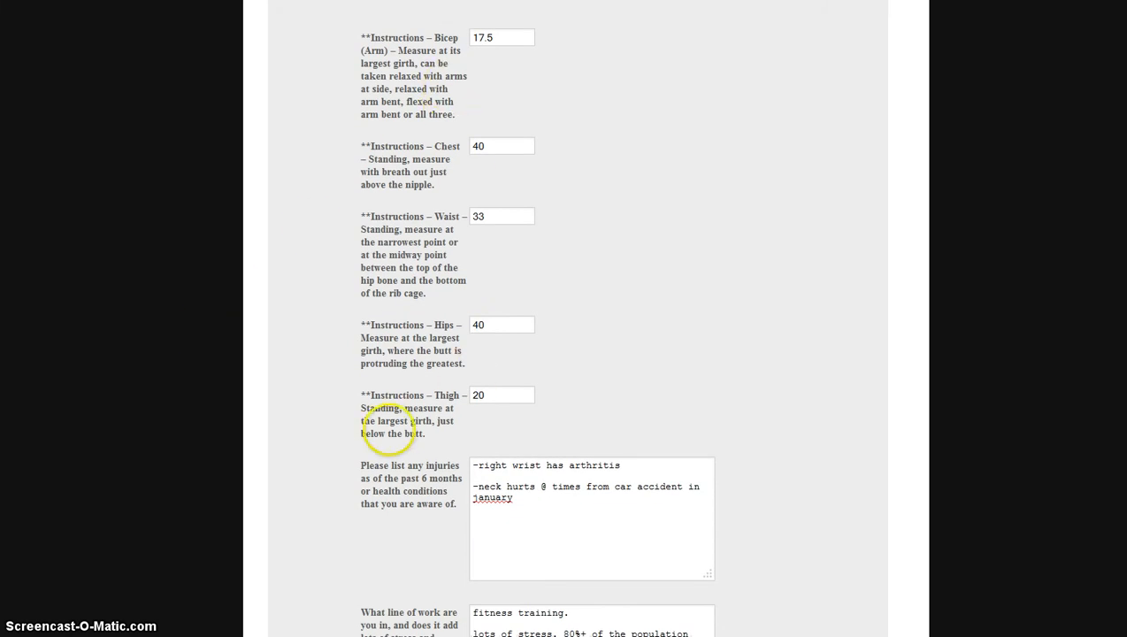
mouse_move(288, 136)
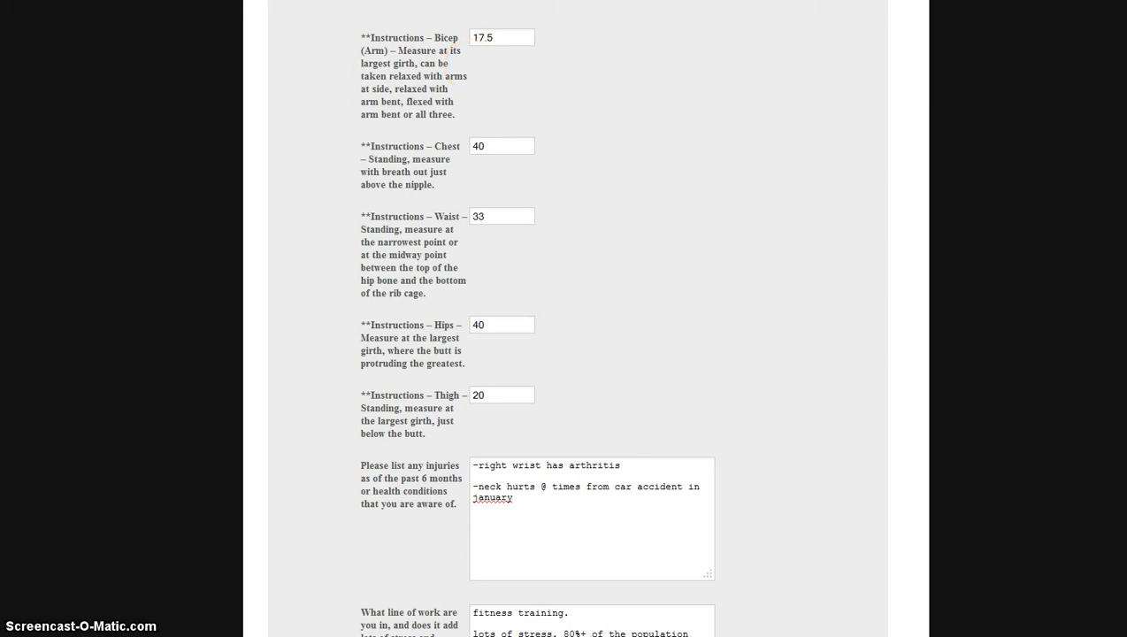
mouse_move(503, 340)
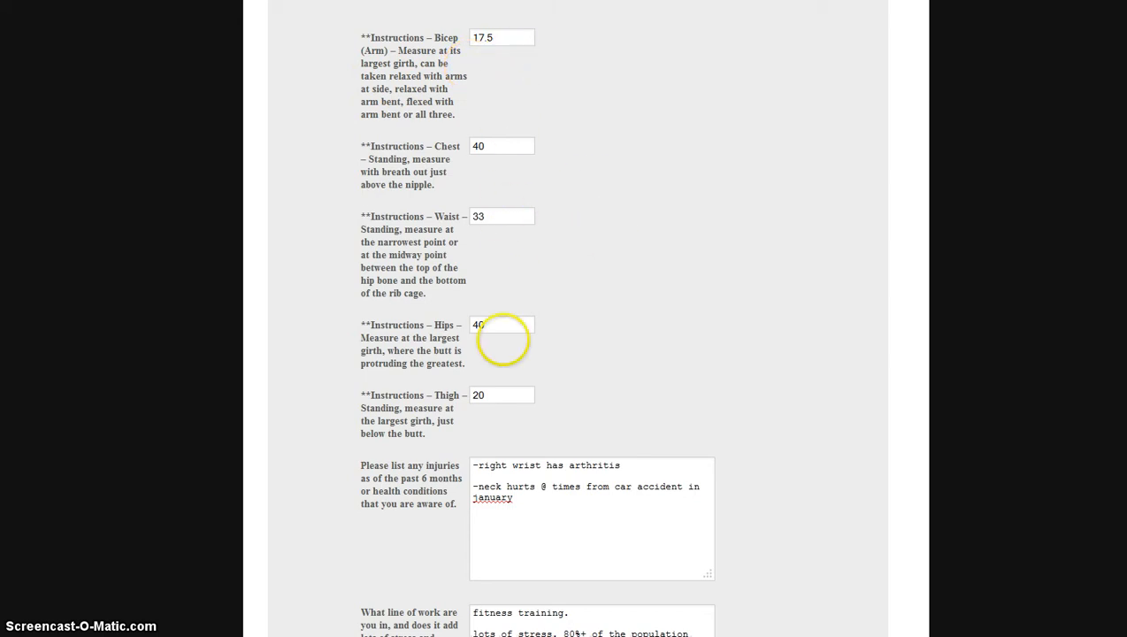
mouse_move(442, 420)
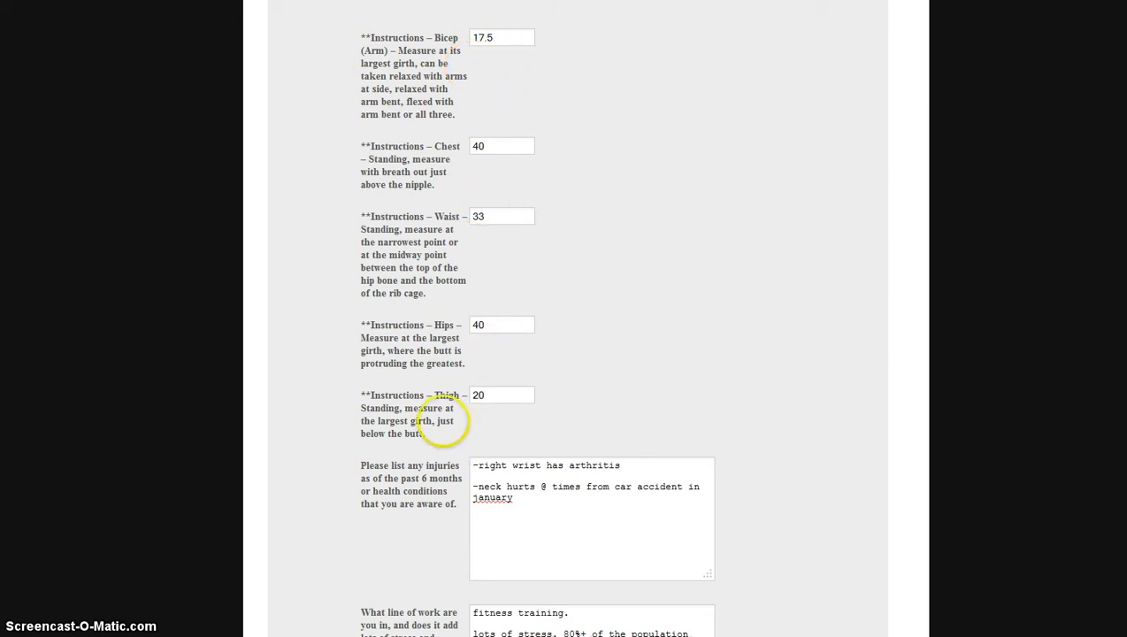
scroll(down, 3)
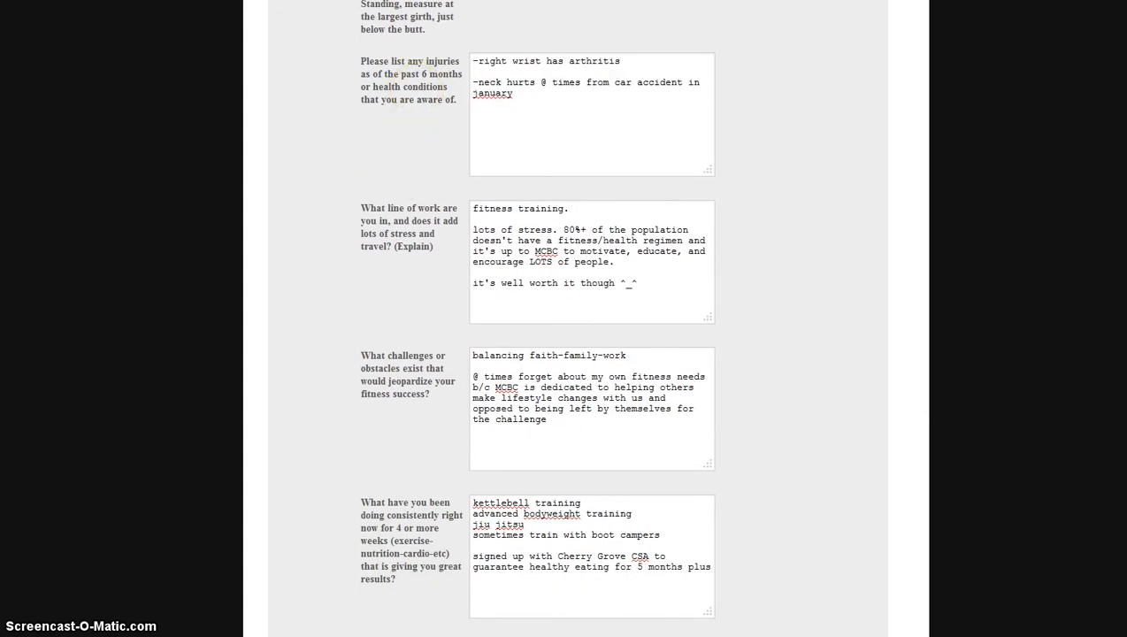
scroll(down, 3)
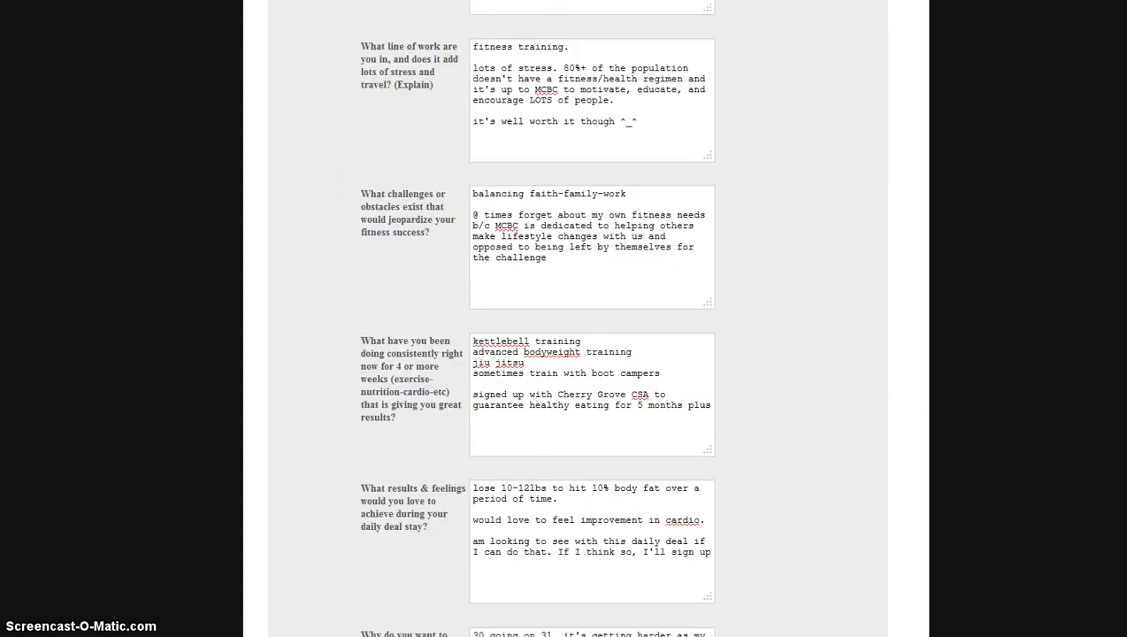
scroll(down, 3)
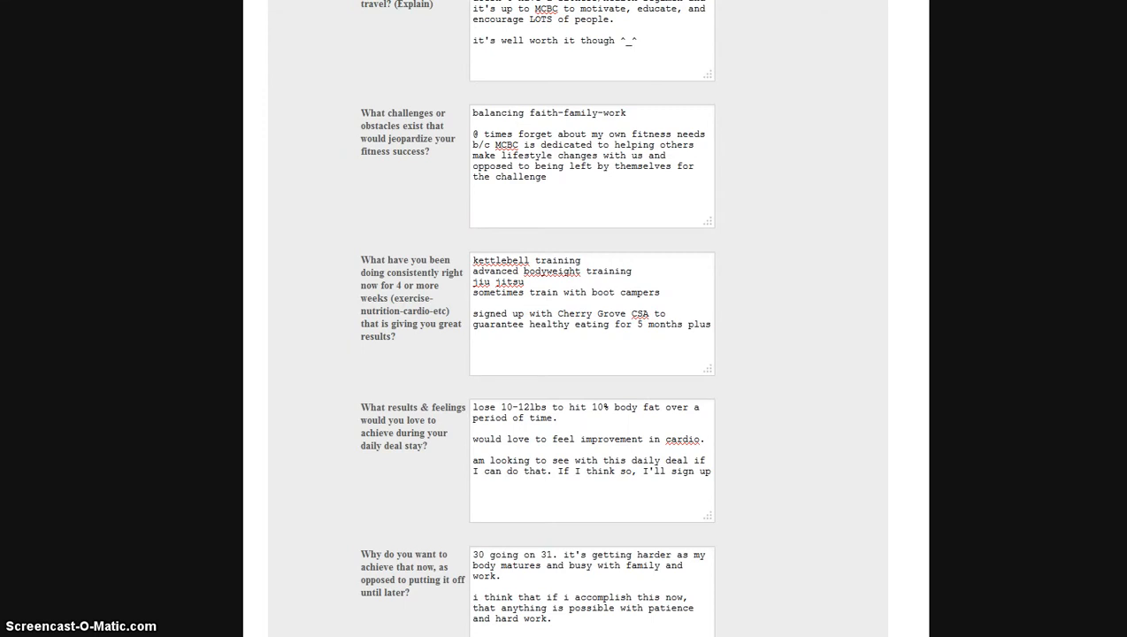
scroll(down, 3)
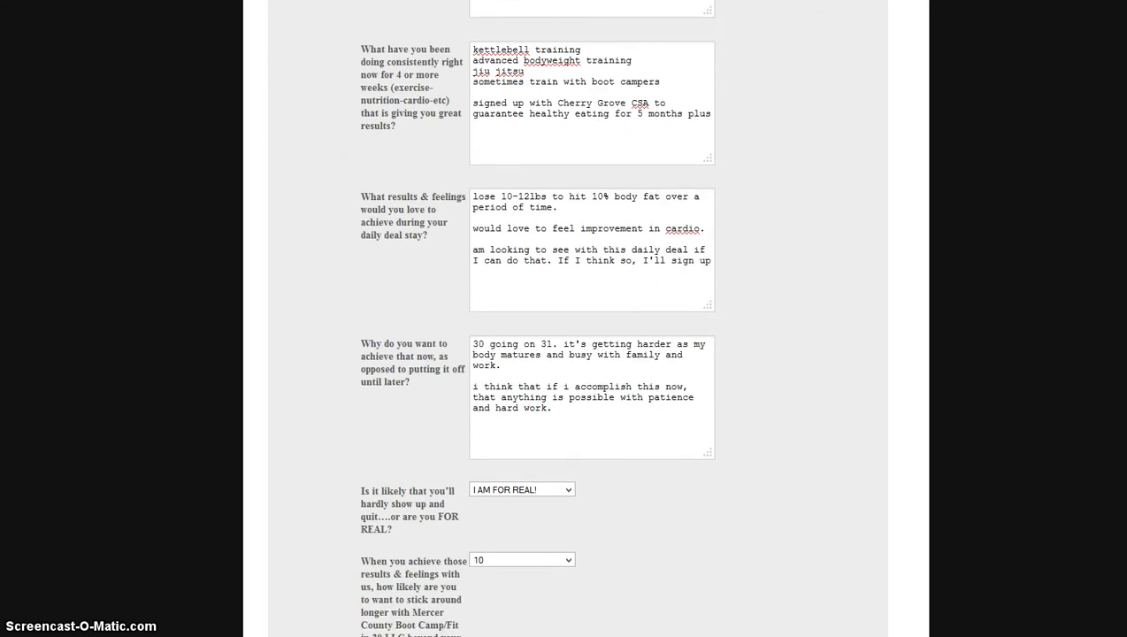
scroll(down, 3)
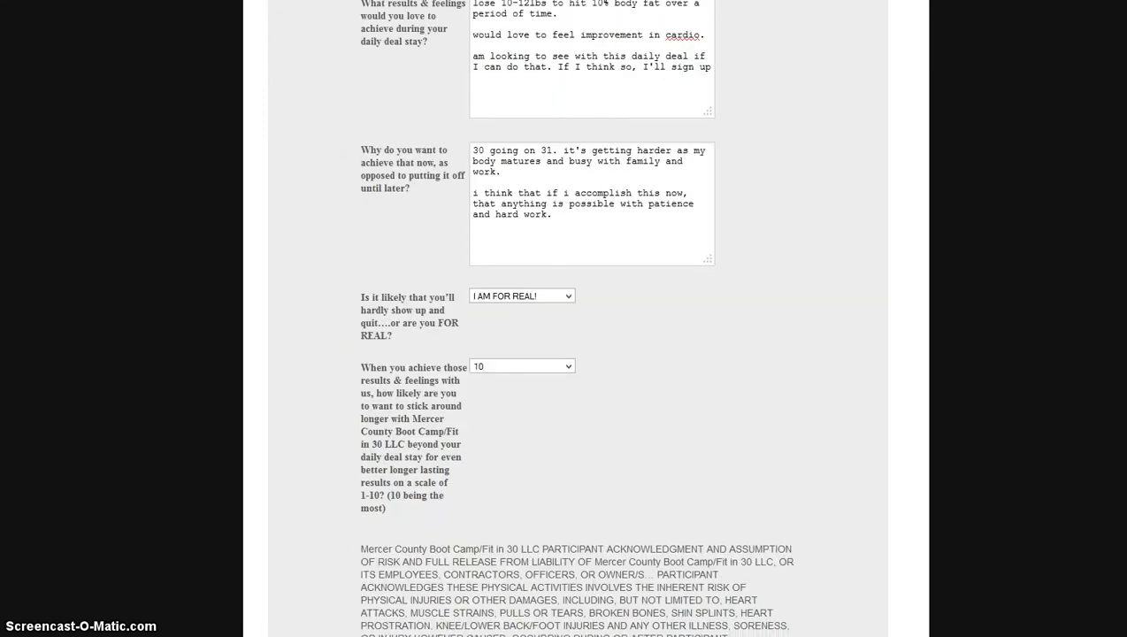
scroll(down, 3)
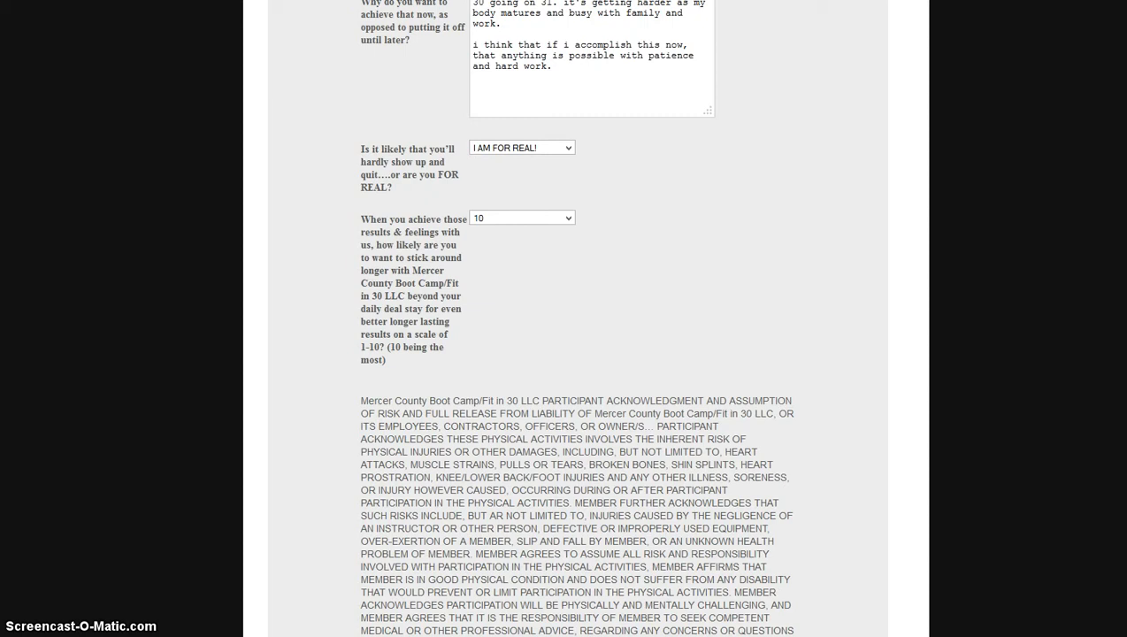
scroll(up, 3)
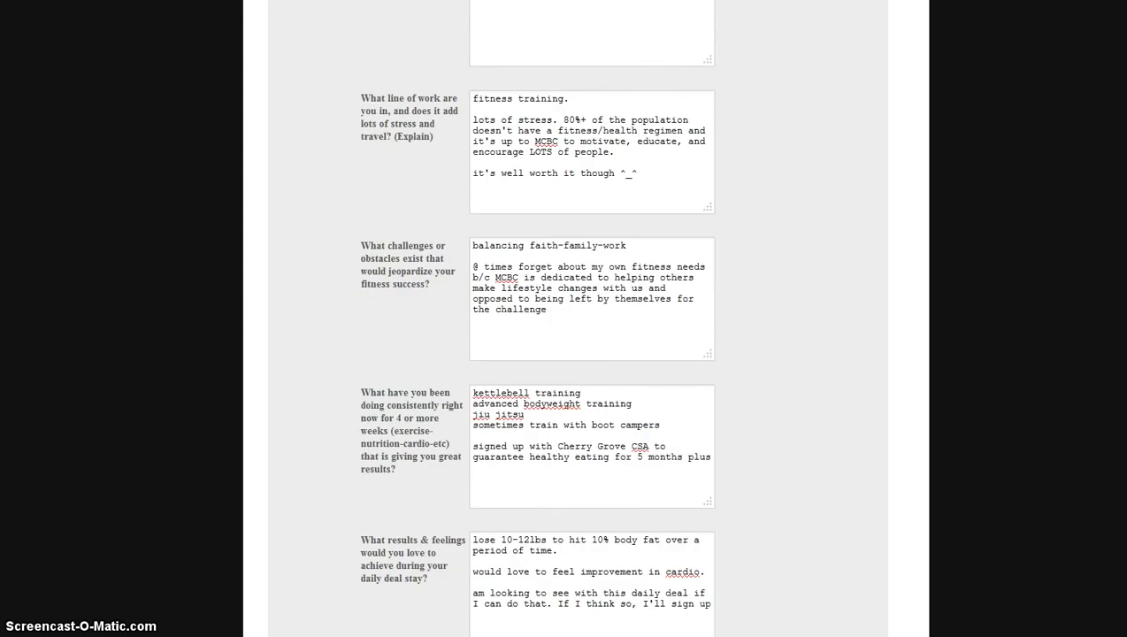
scroll(up, 3)
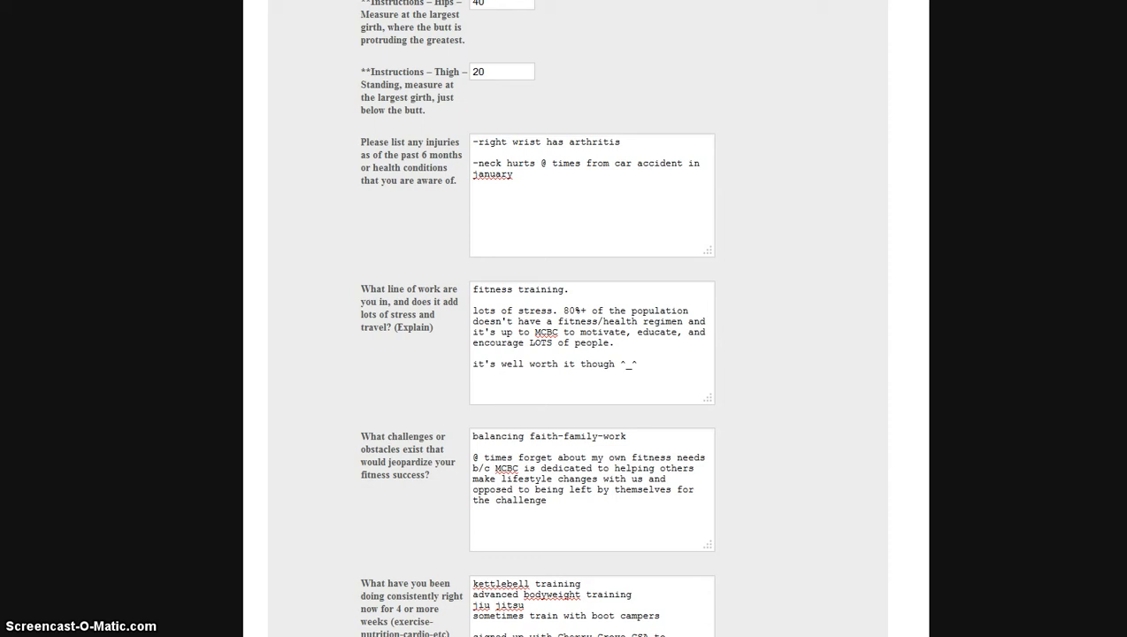
scroll(down, 3)
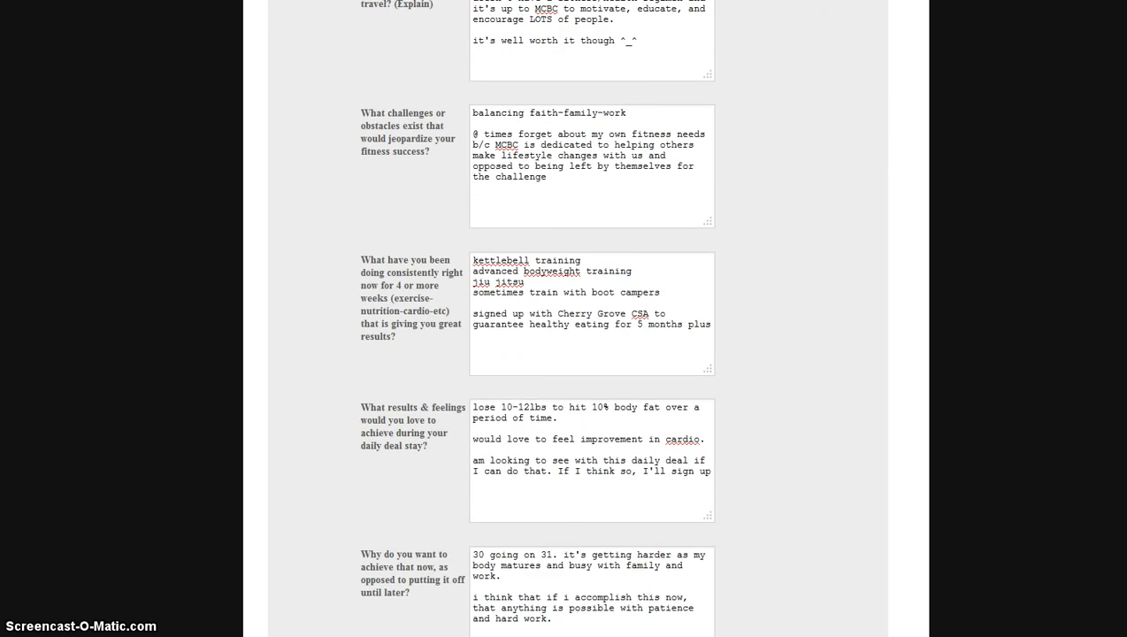
scroll(down, 3)
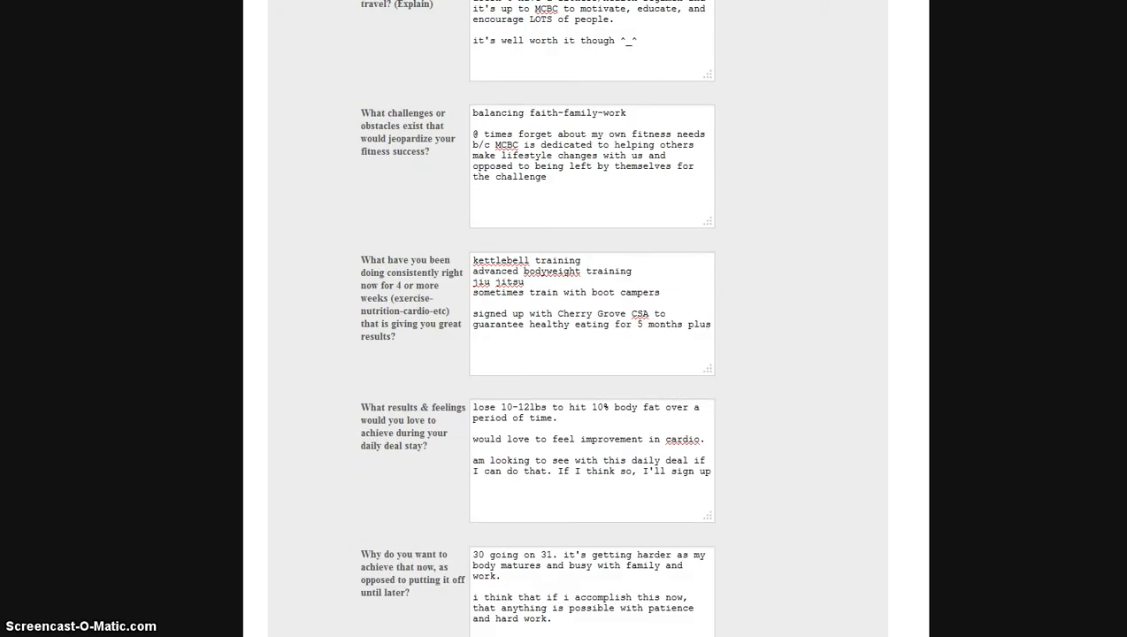
scroll(down, 3)
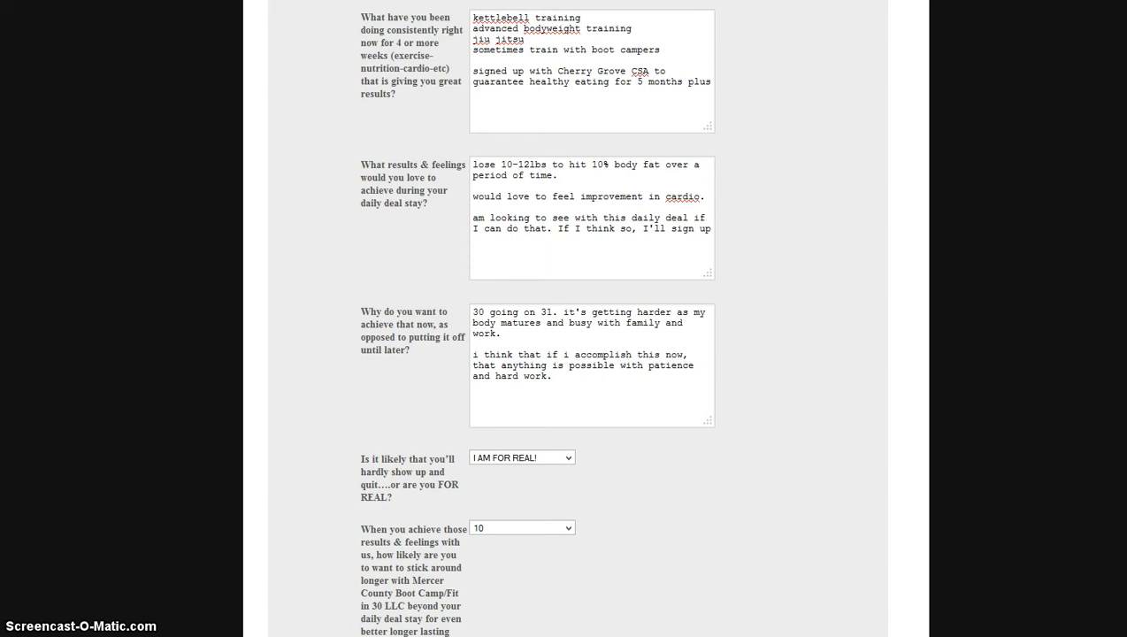
scroll(down, 3)
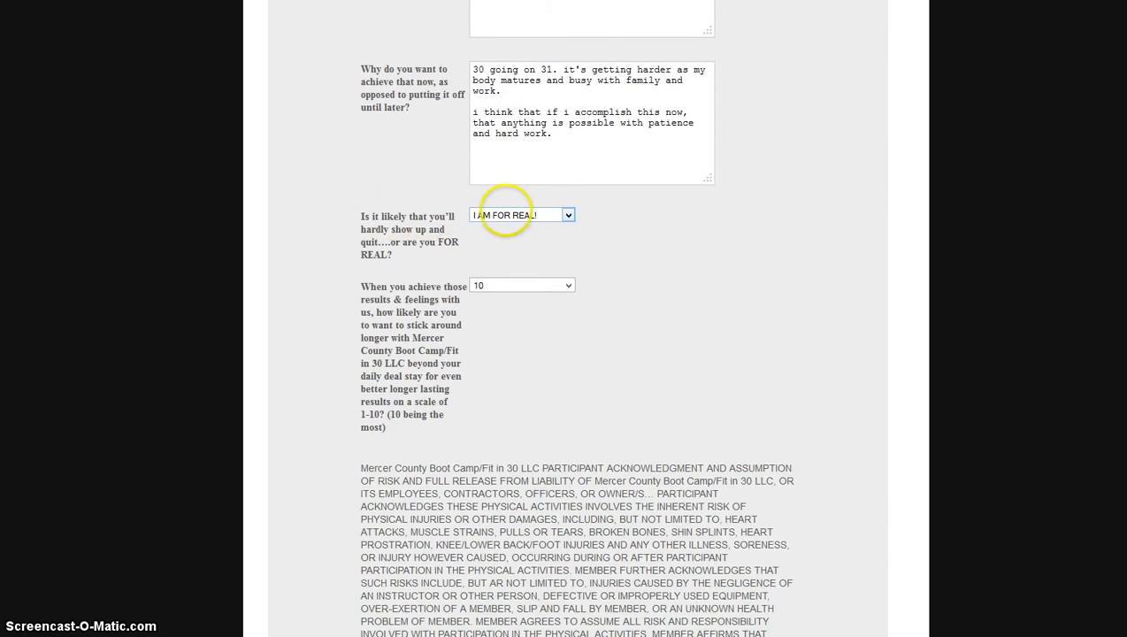
Answer the commitment question with 'I AM FOR REAL!' and rate the staying-longer likelihood 10.
click(521, 215)
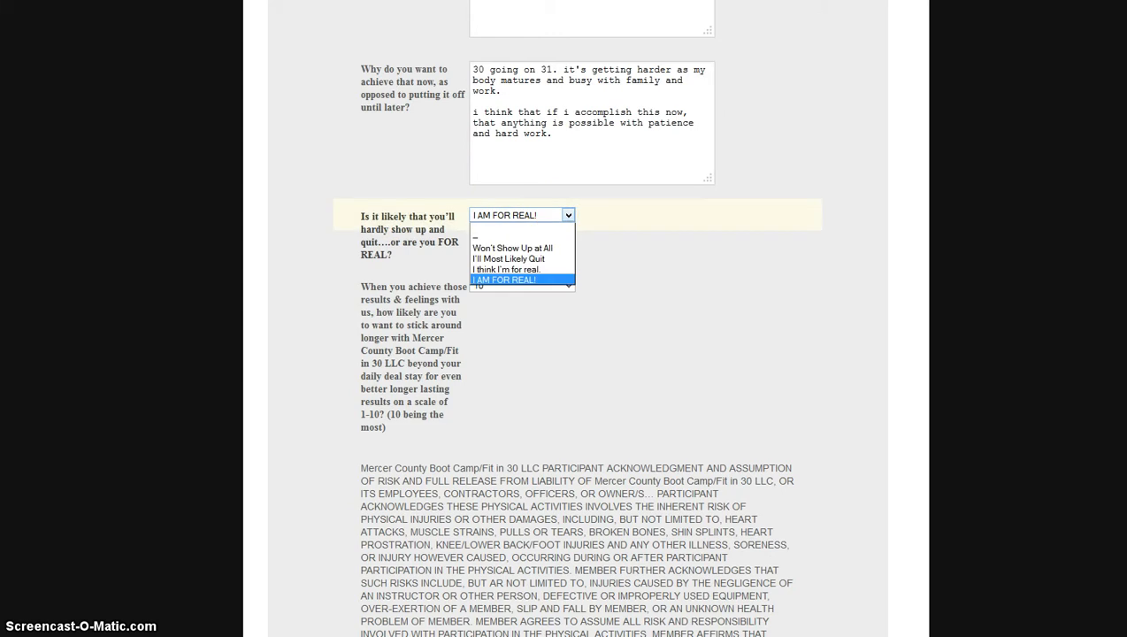
mouse_move(508, 258)
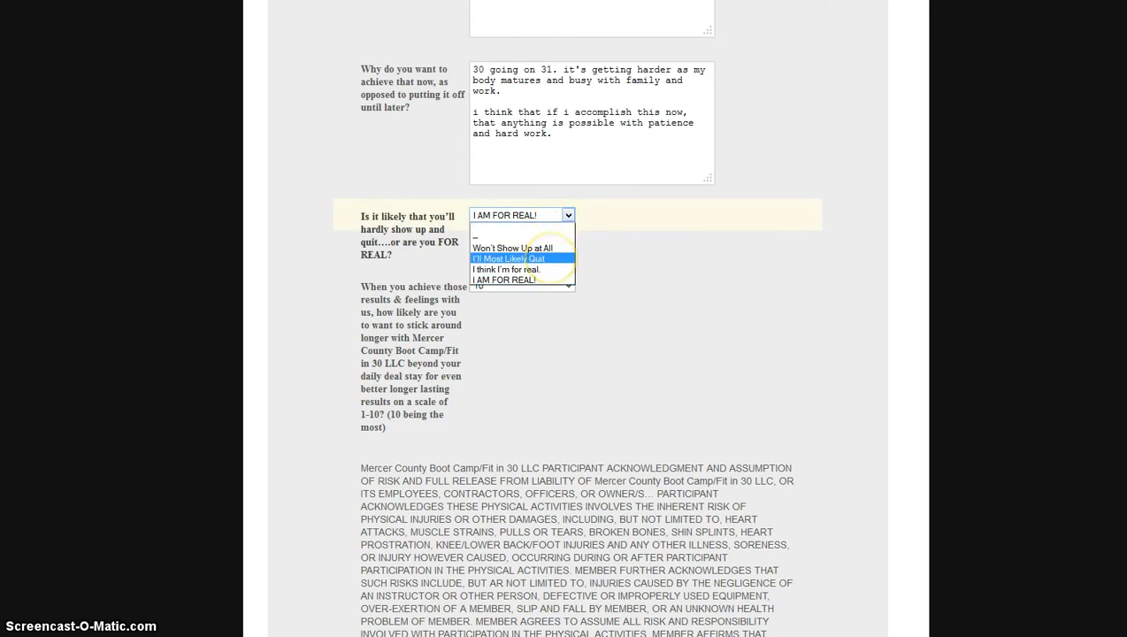
mouse_move(506, 269)
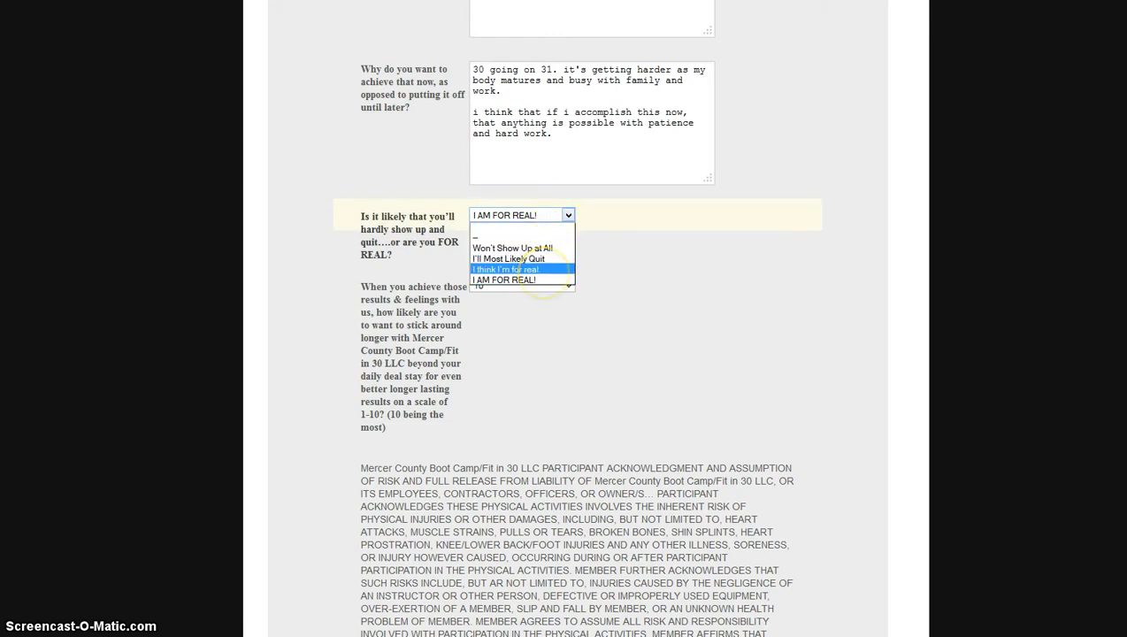
click(504, 279)
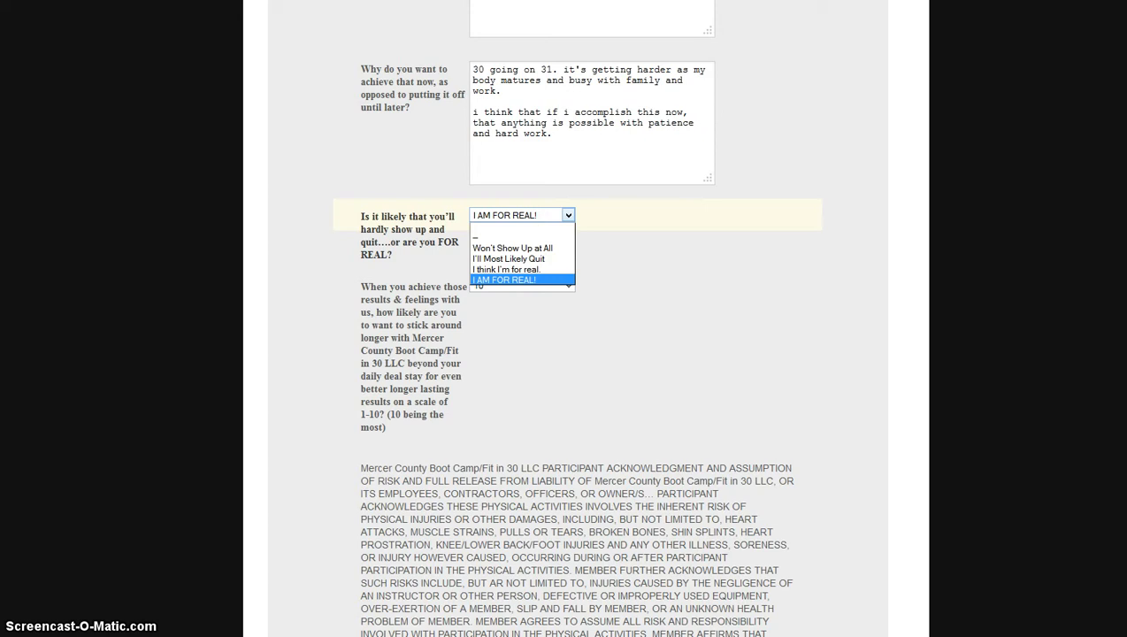
click(503, 279)
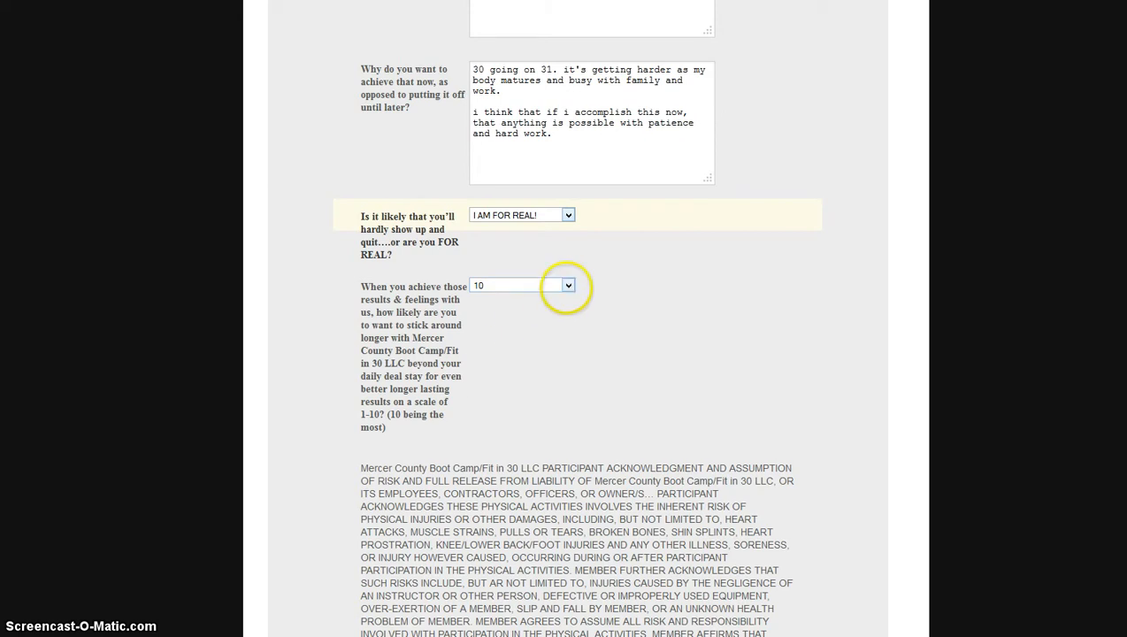
click(567, 285)
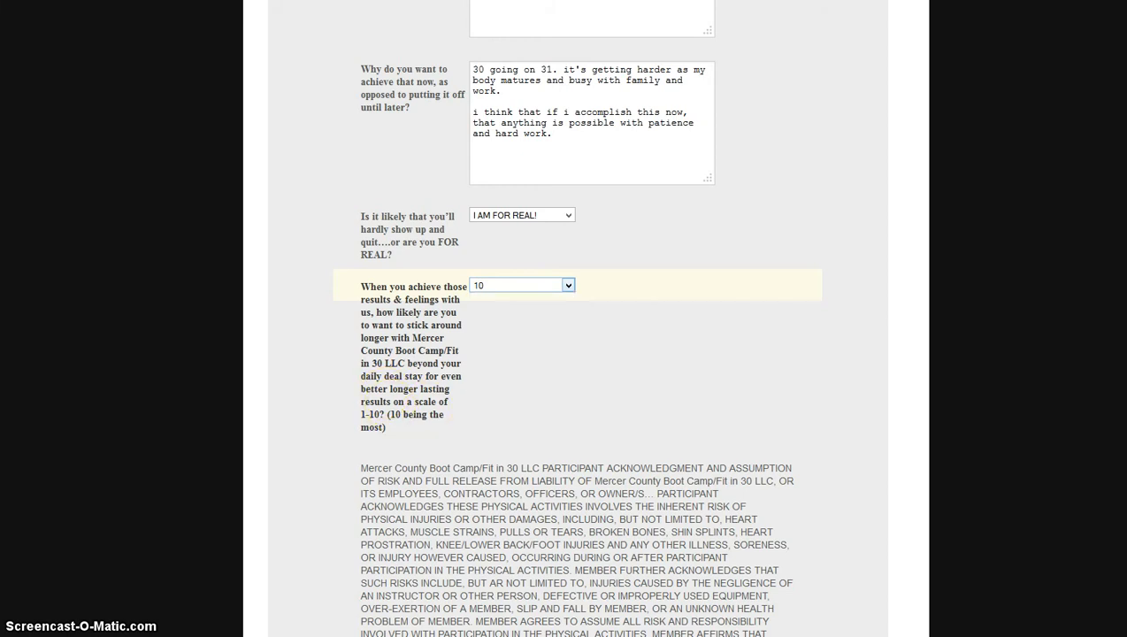
click(522, 285)
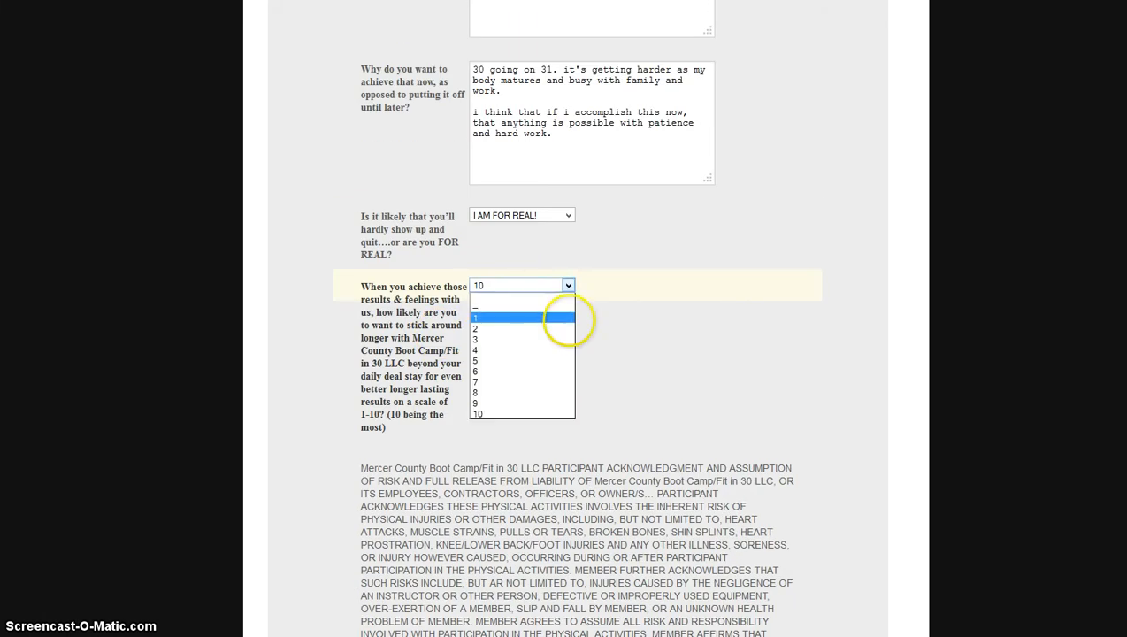
Submit the agreed, initialed and captcha-completed form with Next Step.
scroll(down, 3)
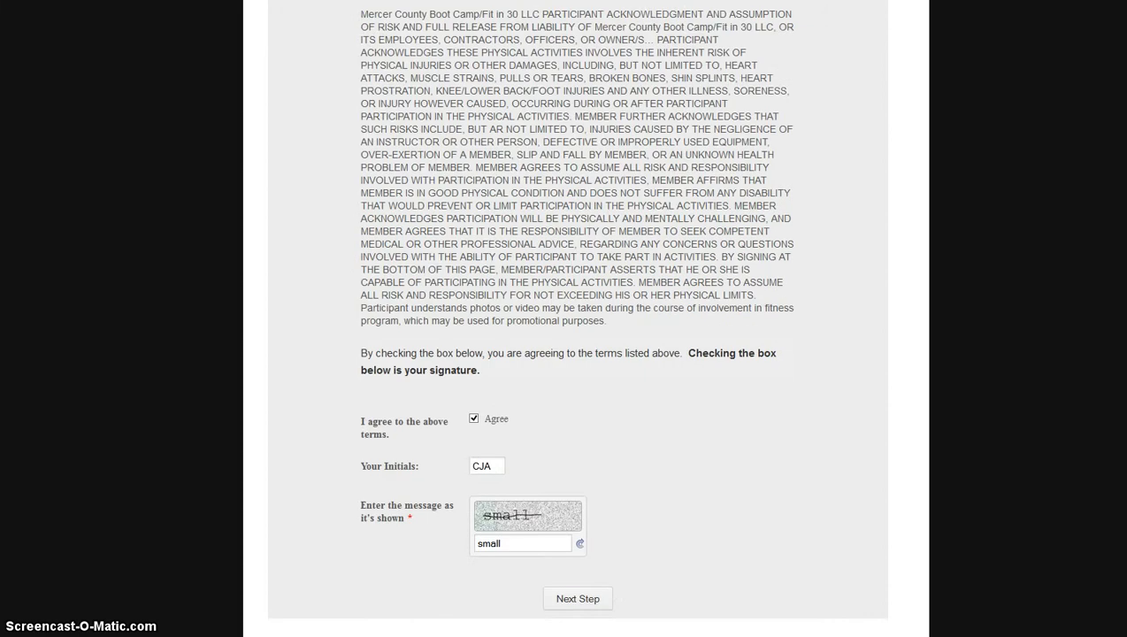
scroll(down, 3)
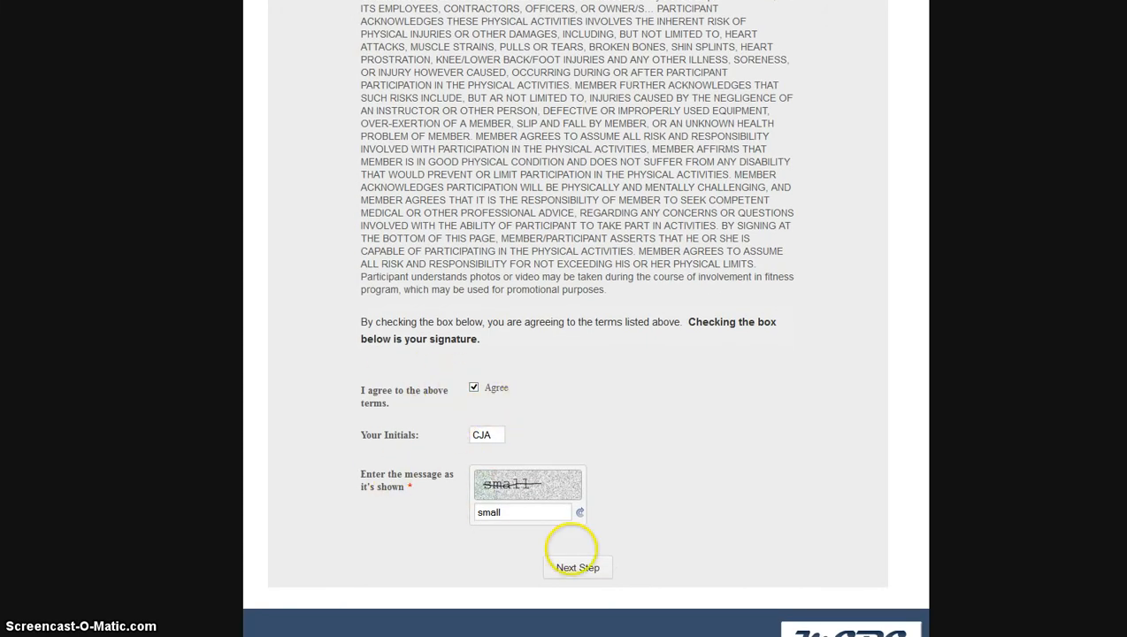
click(578, 567)
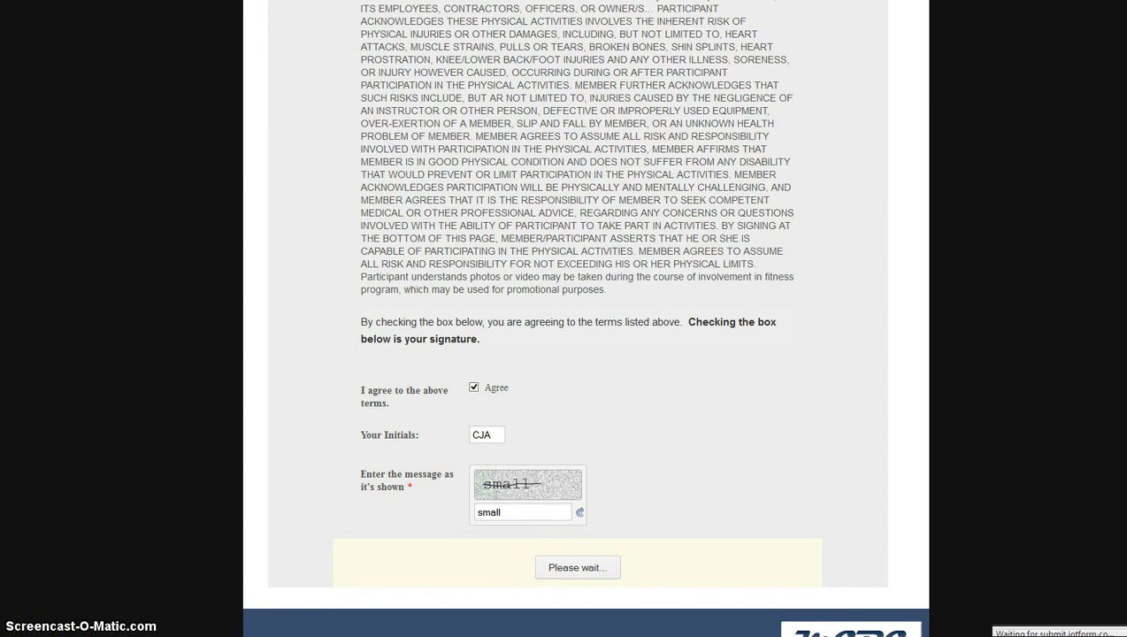
click(577, 567)
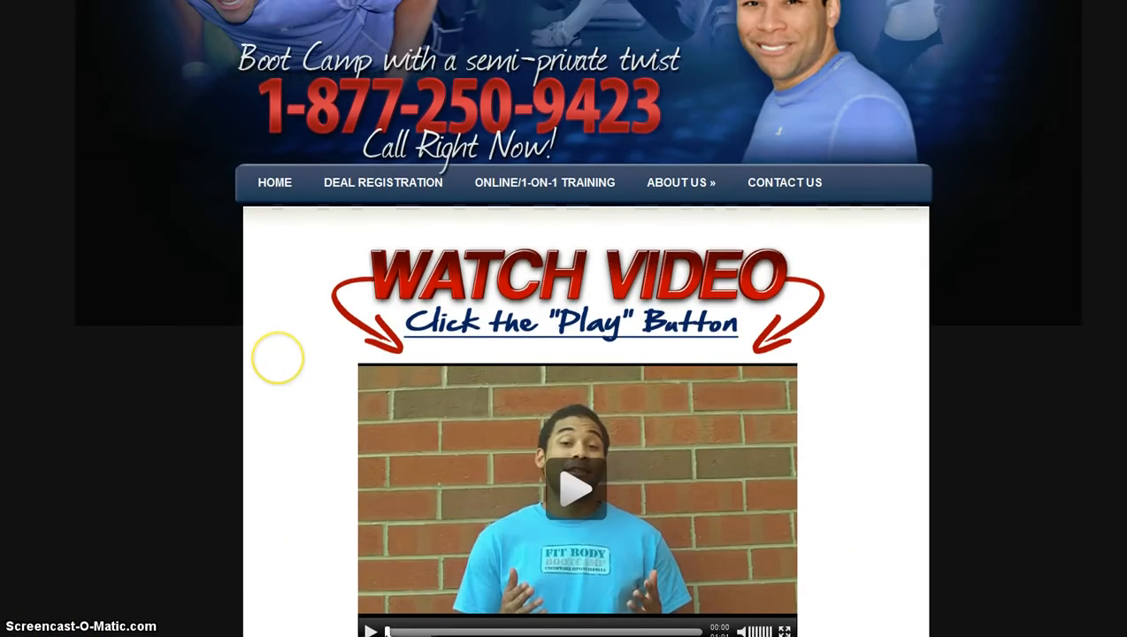
Scroll past the Daily Deal Reservation cart total to the shipping address form.
scroll(down, 3)
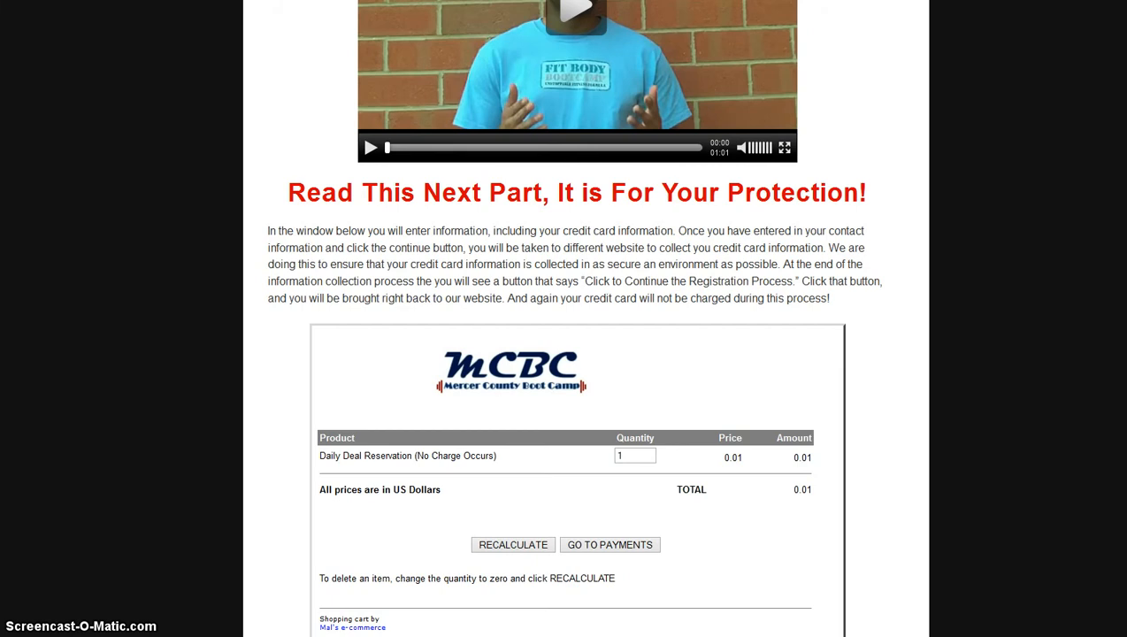
scroll(down, 3)
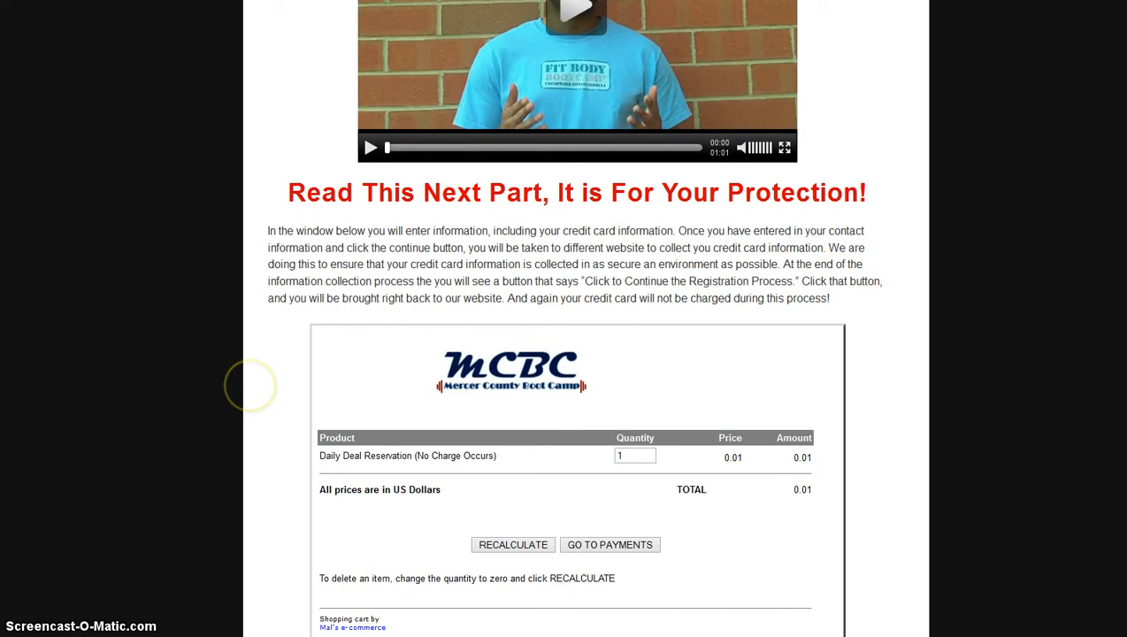
scroll(down, 3)
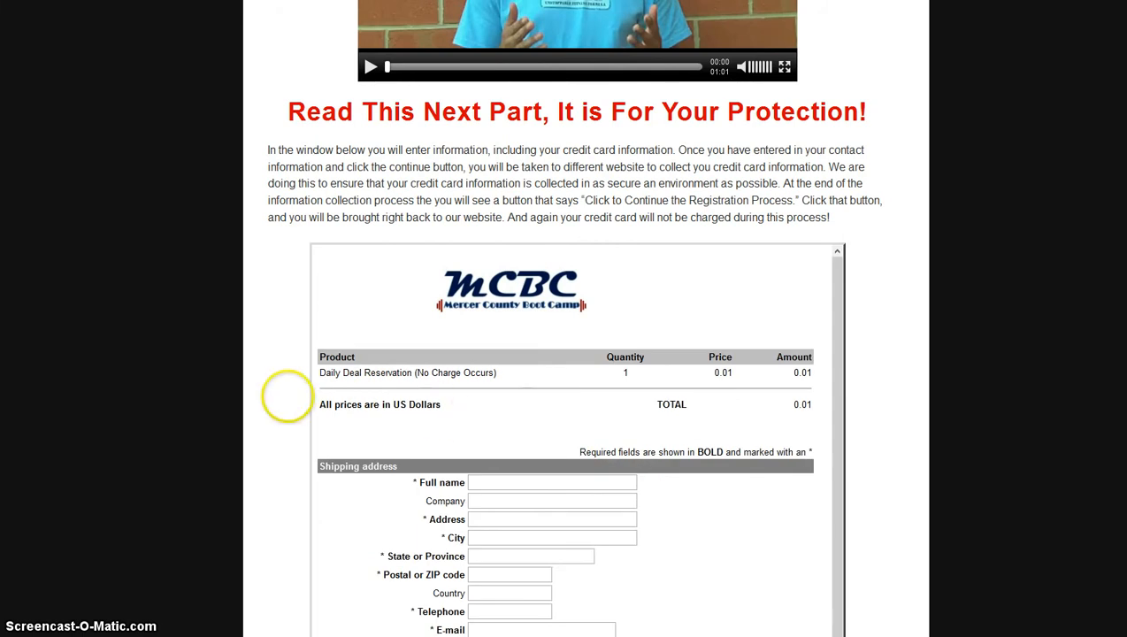
scroll(down, 3)
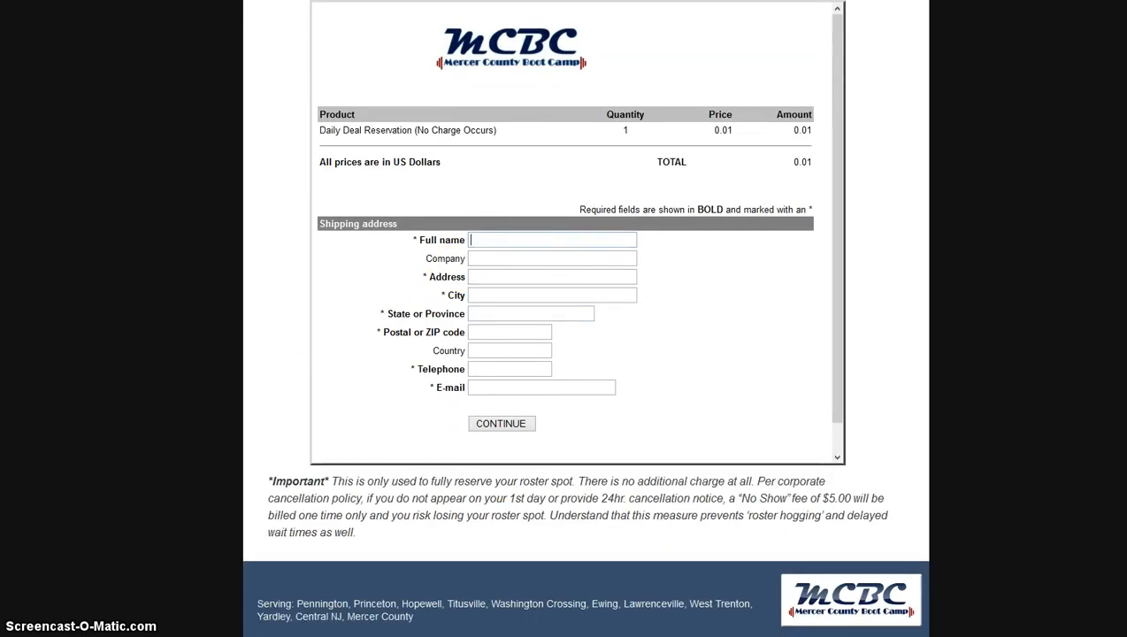
text(Christopher)
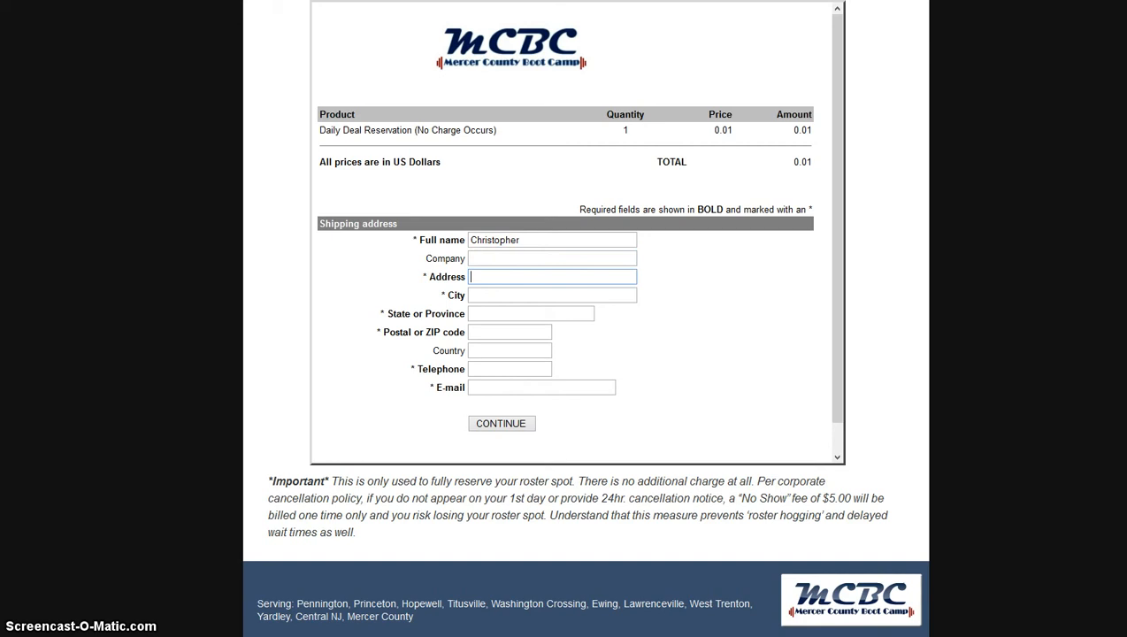
text(2 Jake Garzio Dr.)
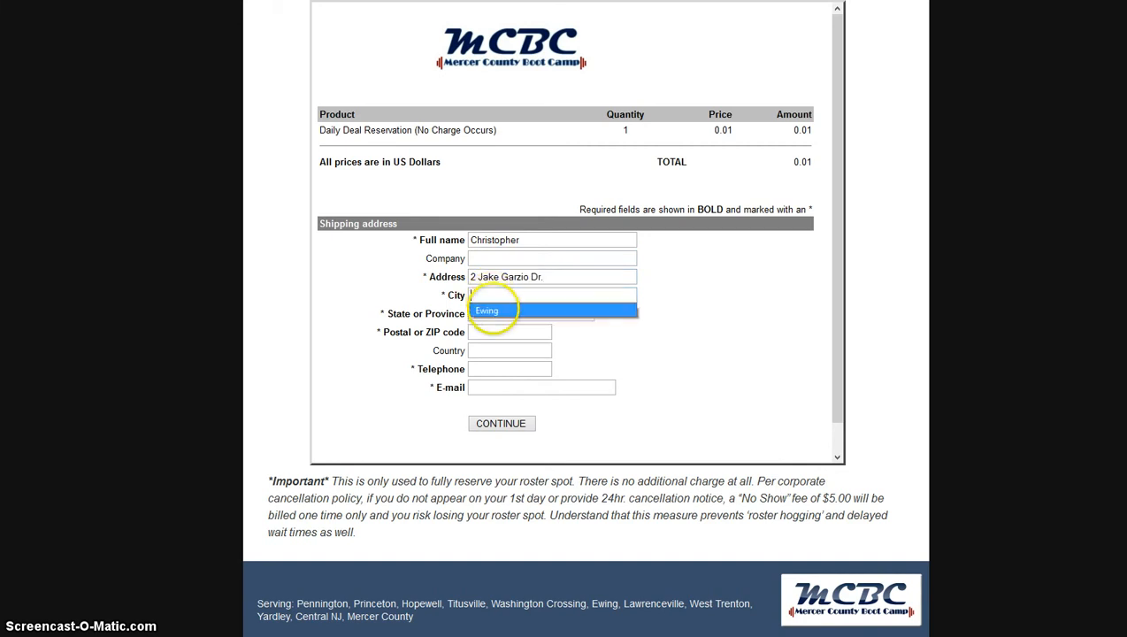
click(486, 311)
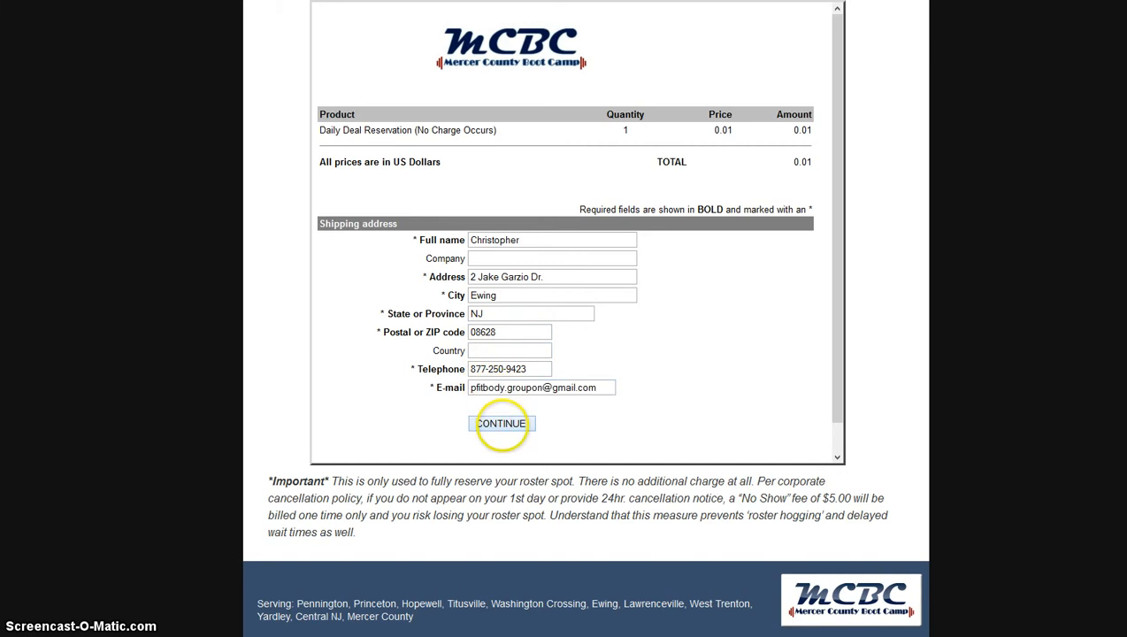
click(502, 424)
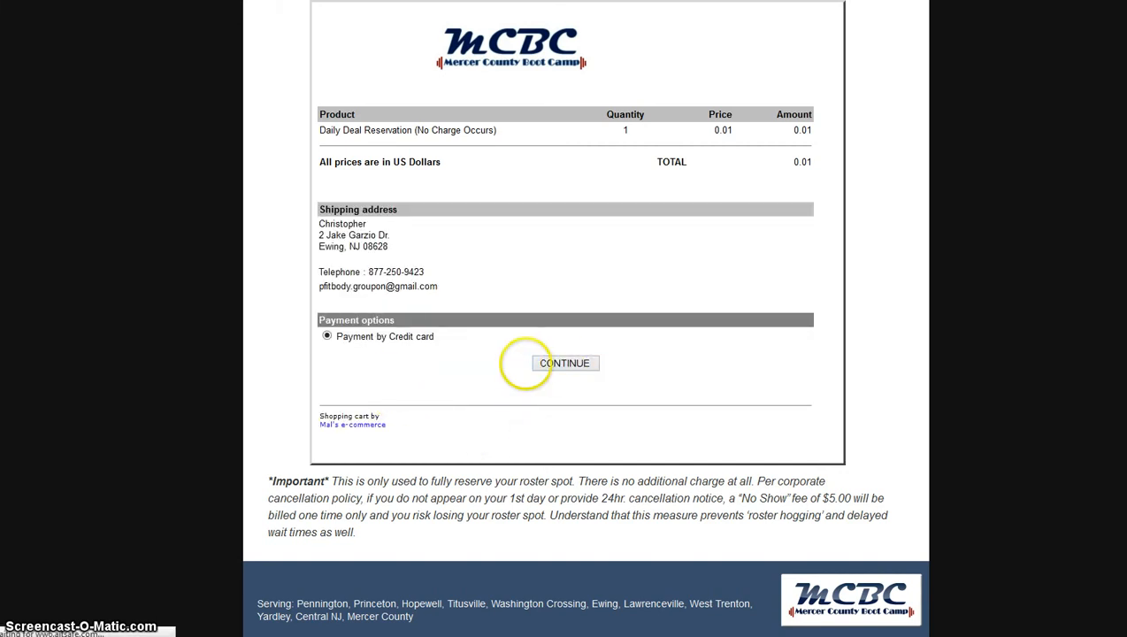
click(565, 363)
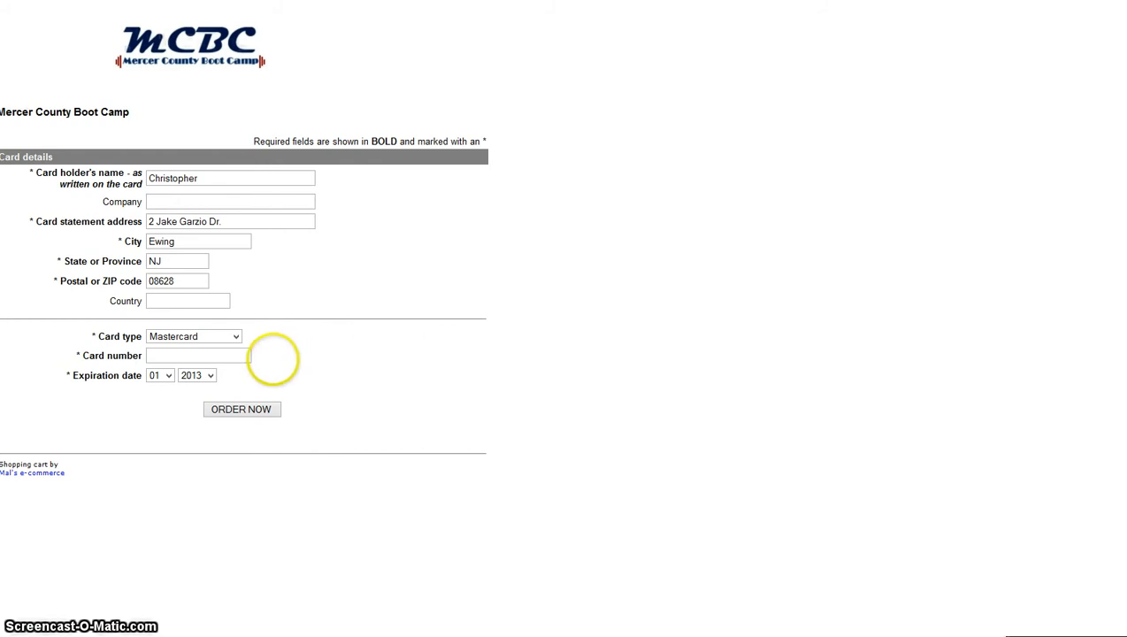
Enter the card number and expiration date, then place the order.
click(198, 355)
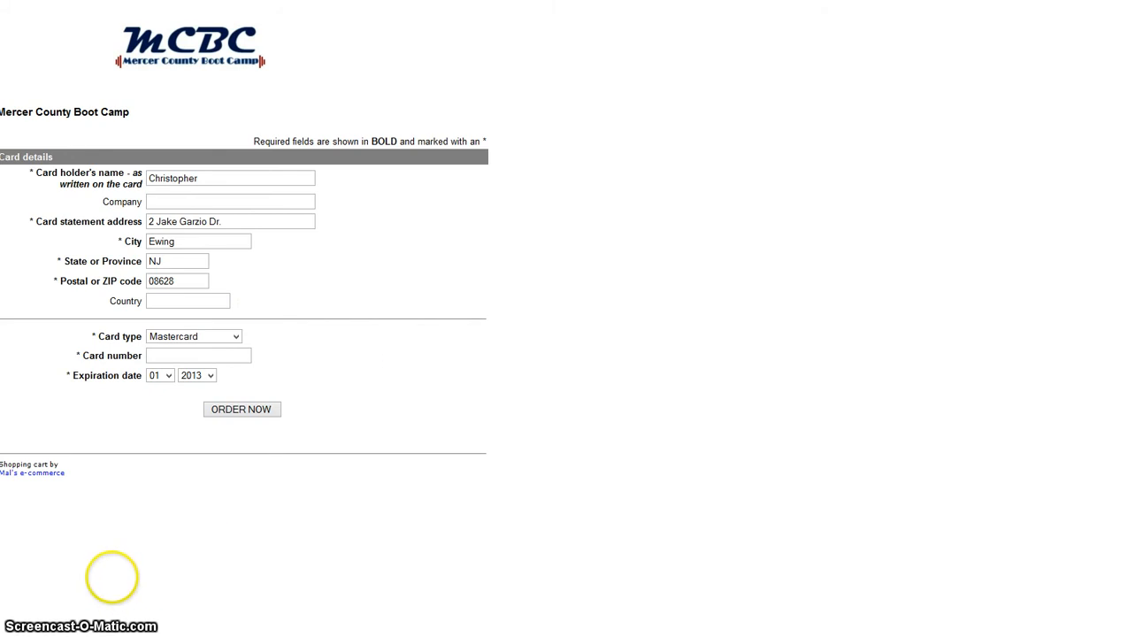
mouse_move(31, 619)
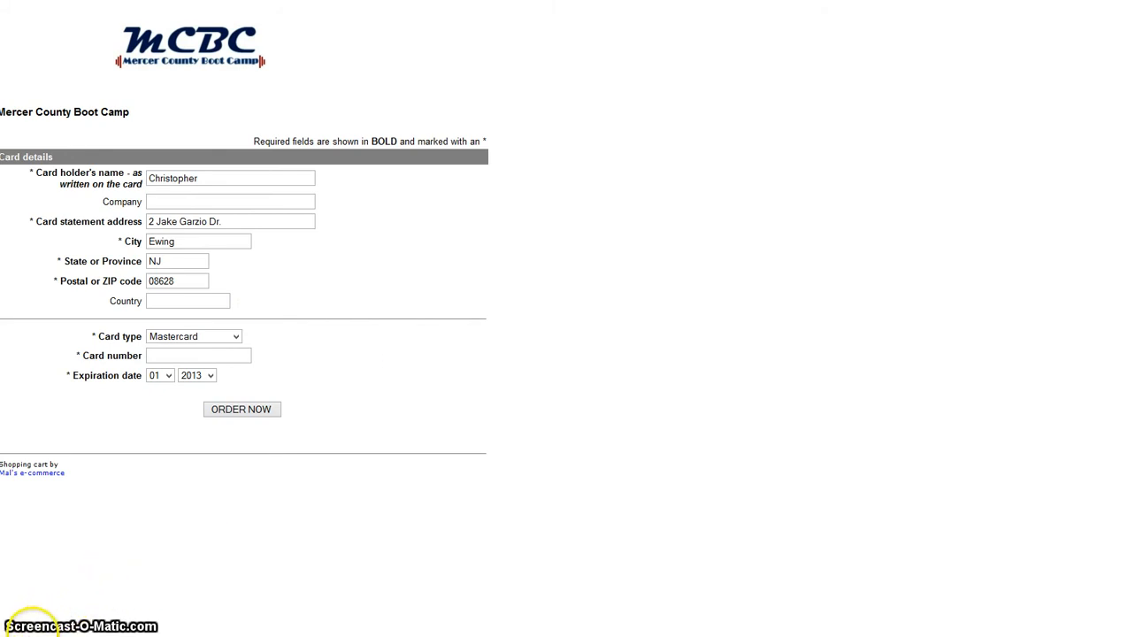
click(241, 409)
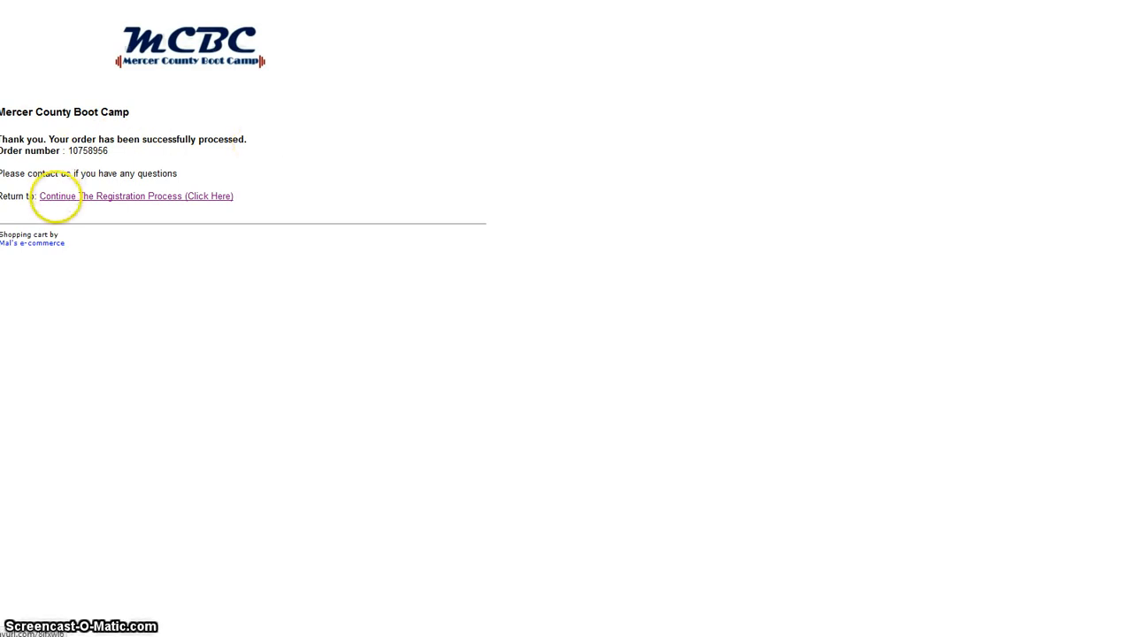
Continue the registration process after payment and scroll to the Genbook service list.
click(136, 195)
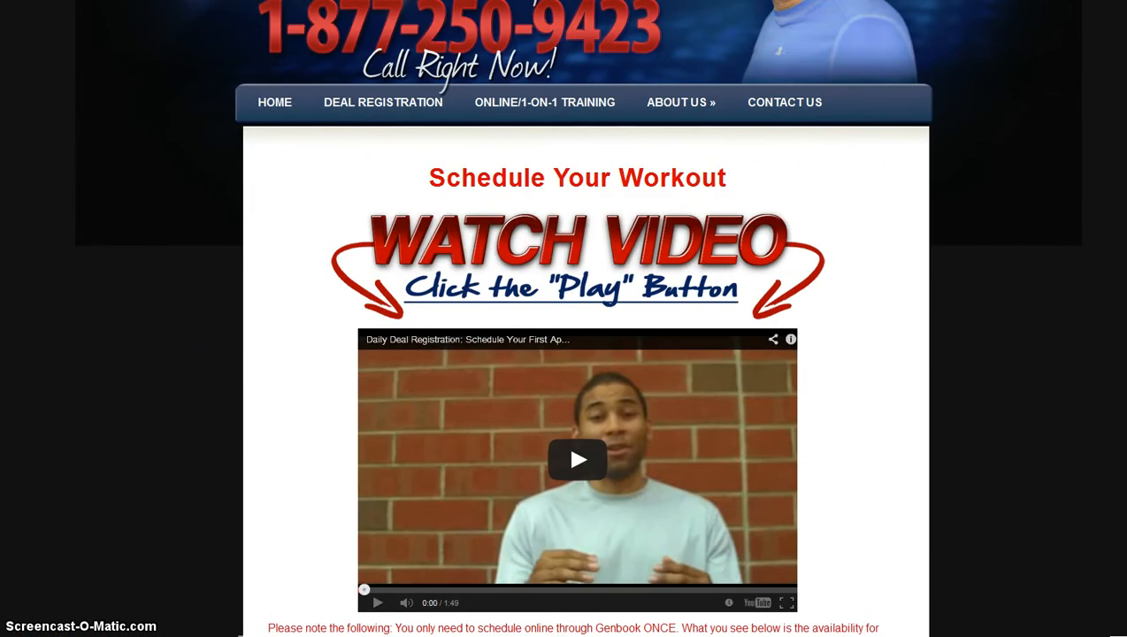
scroll(down, 3)
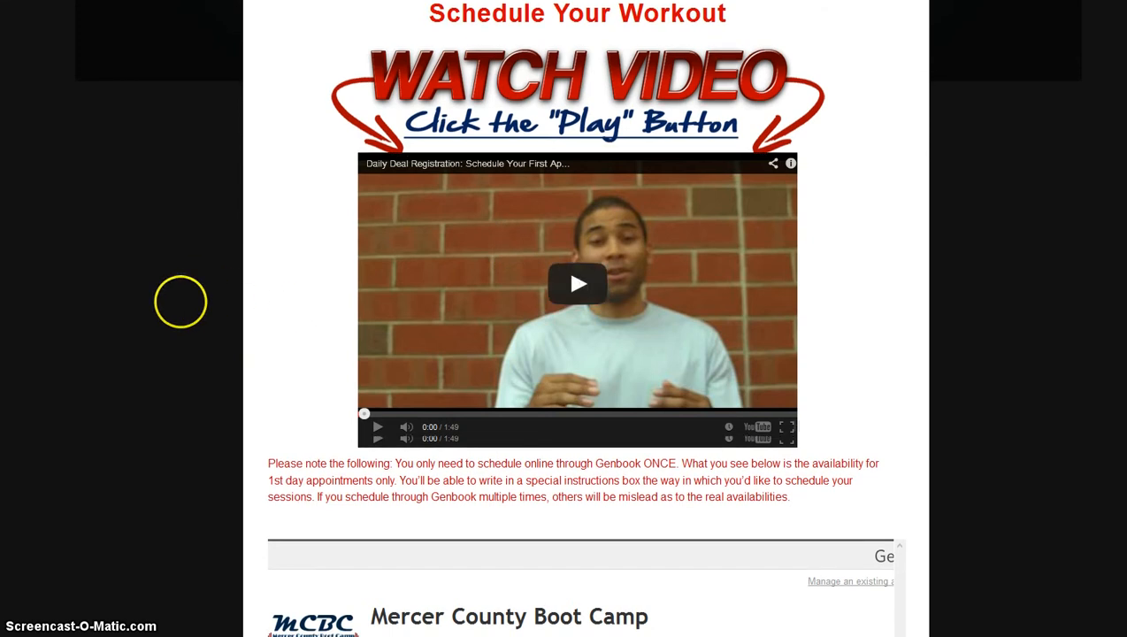
scroll(down, 3)
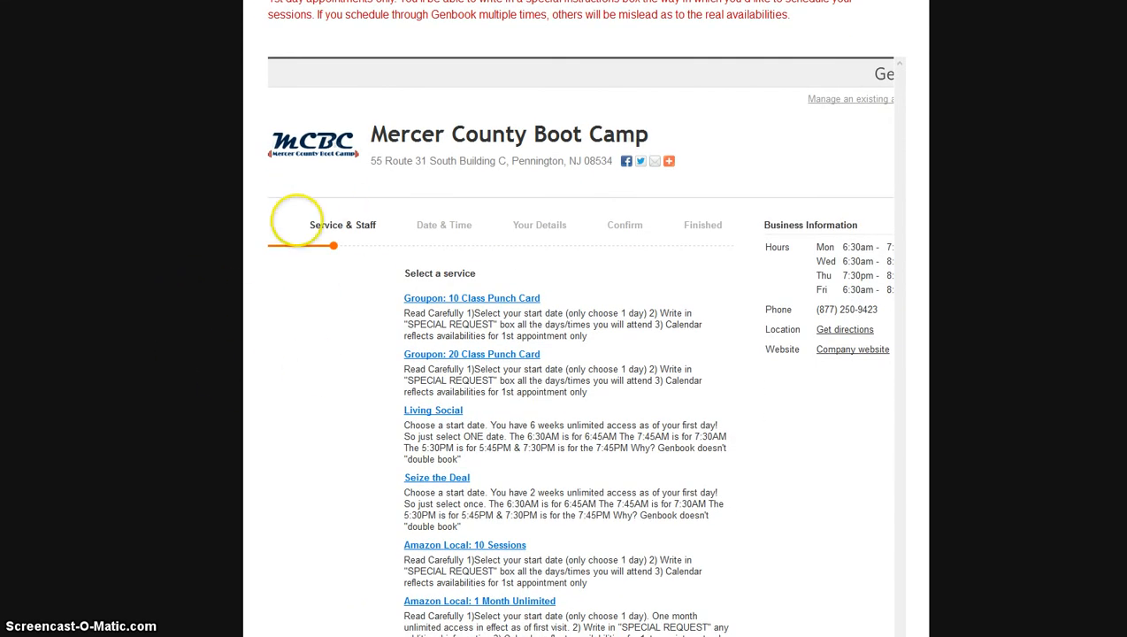
scroll(down, 3)
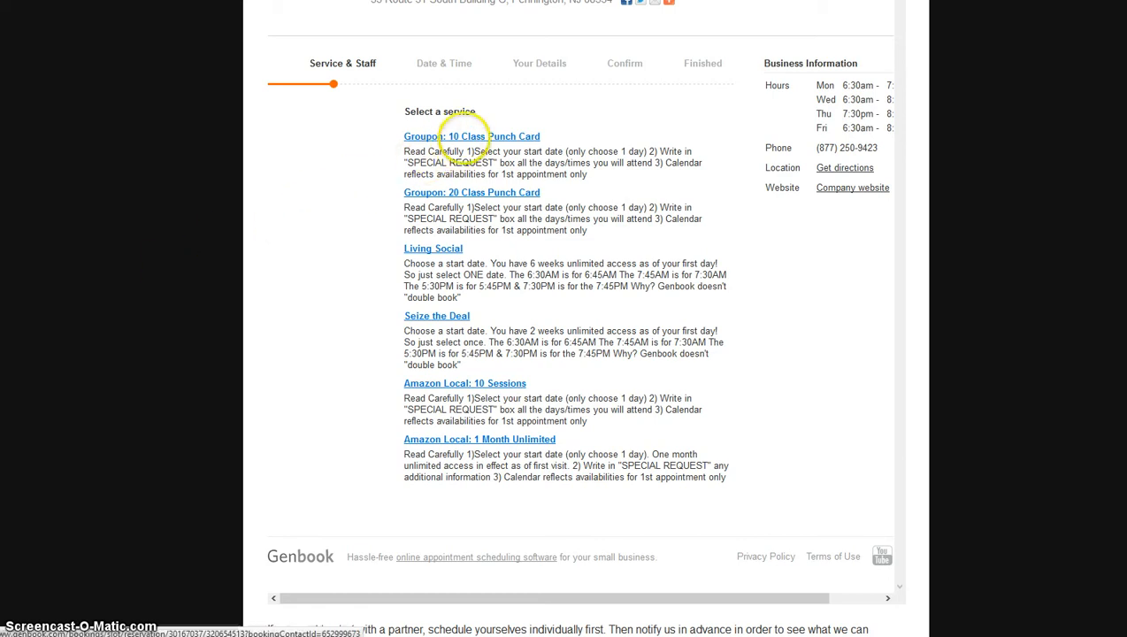
Choose Groupon: 10 Class Punch Card, Monday June 10, and the 7:30am slot.
click(472, 137)
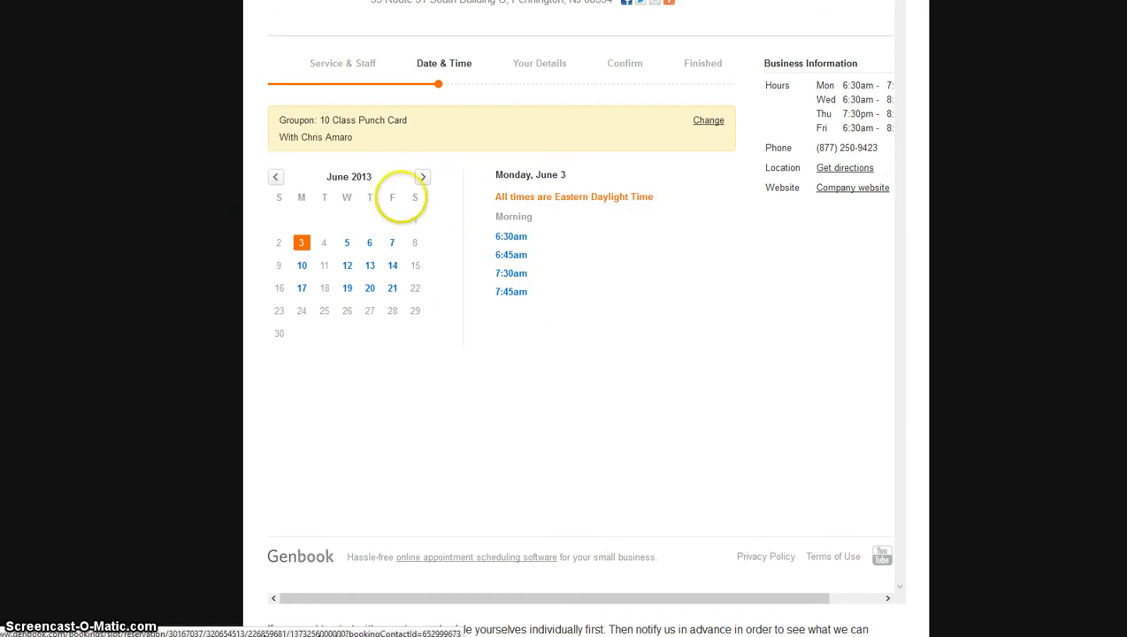
mouse_move(348, 242)
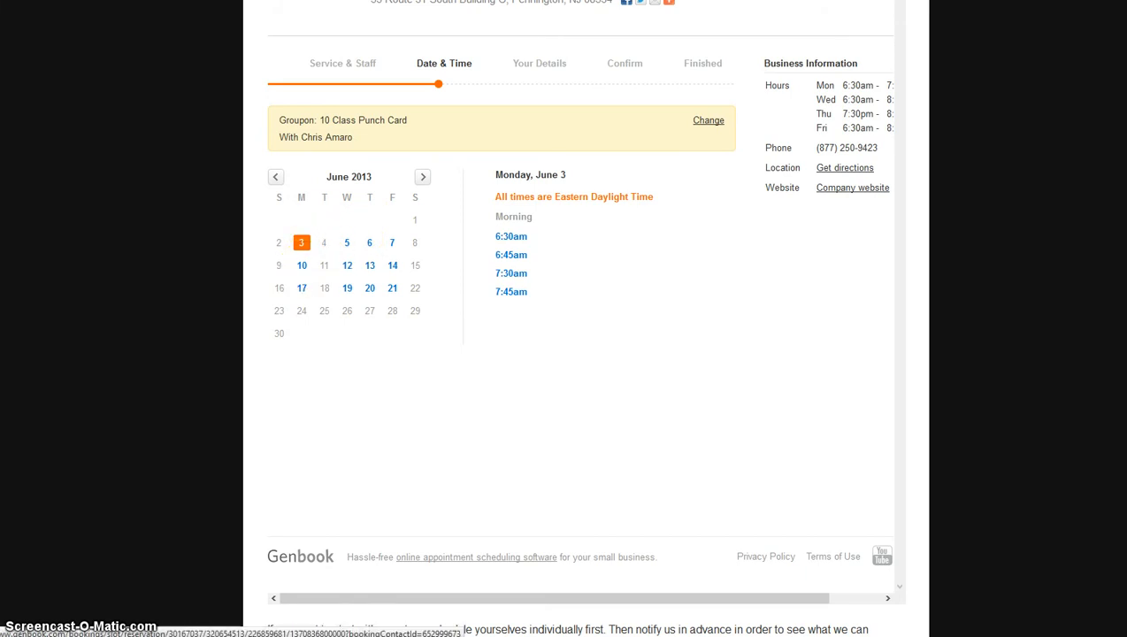
click(302, 265)
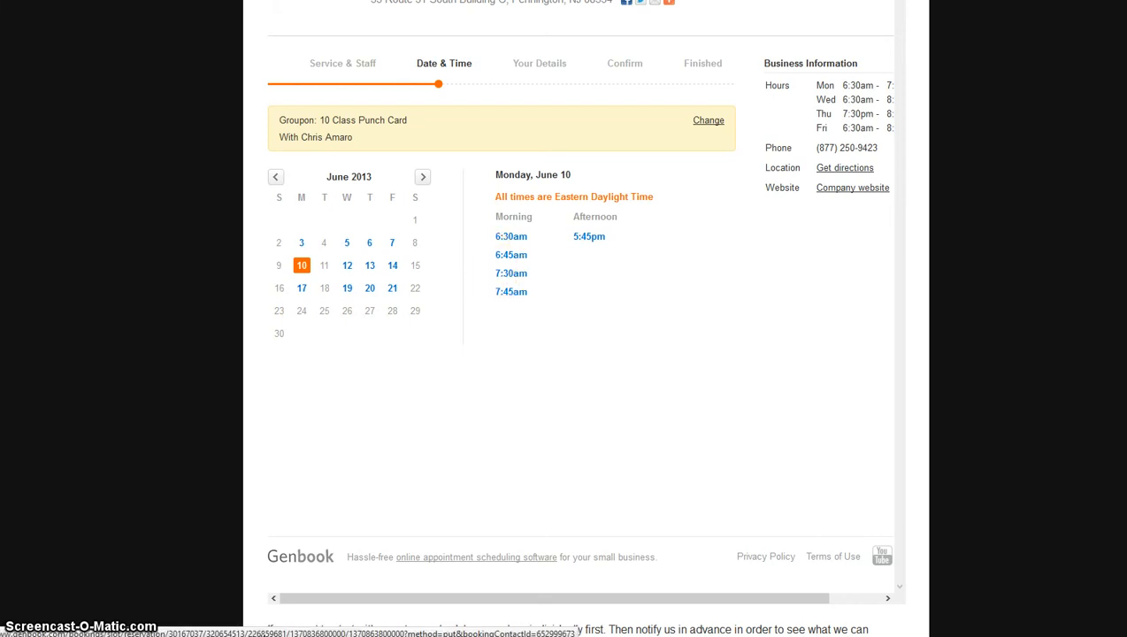
click(511, 273)
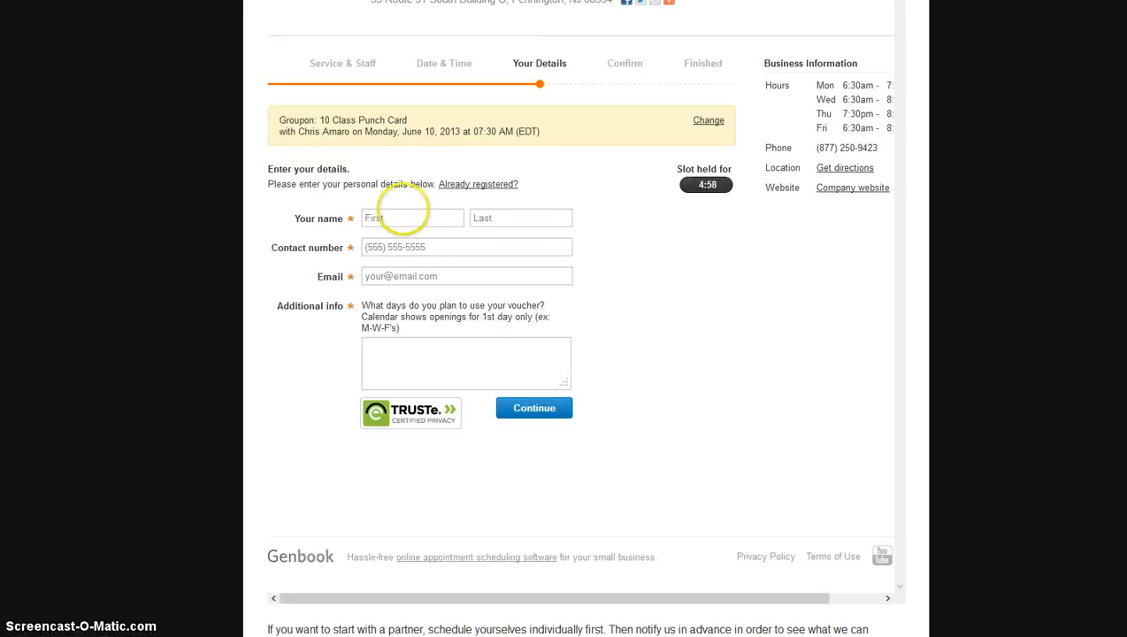
Enter the name Chris and type 'every M-W-F, same time' as additional info.
text(Chris)
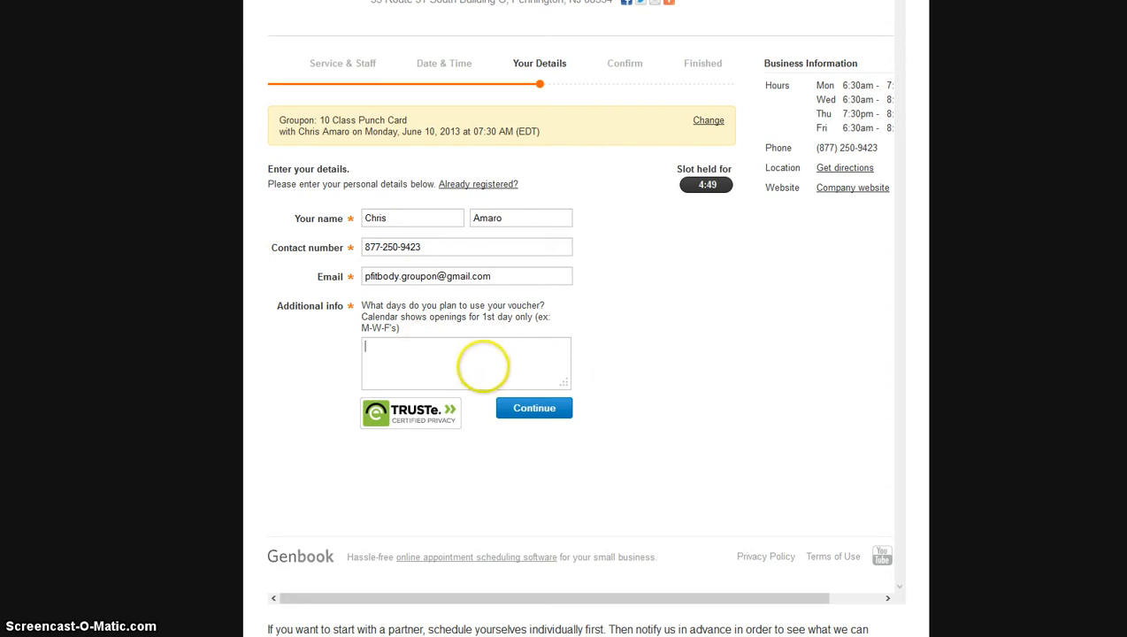
text(M)
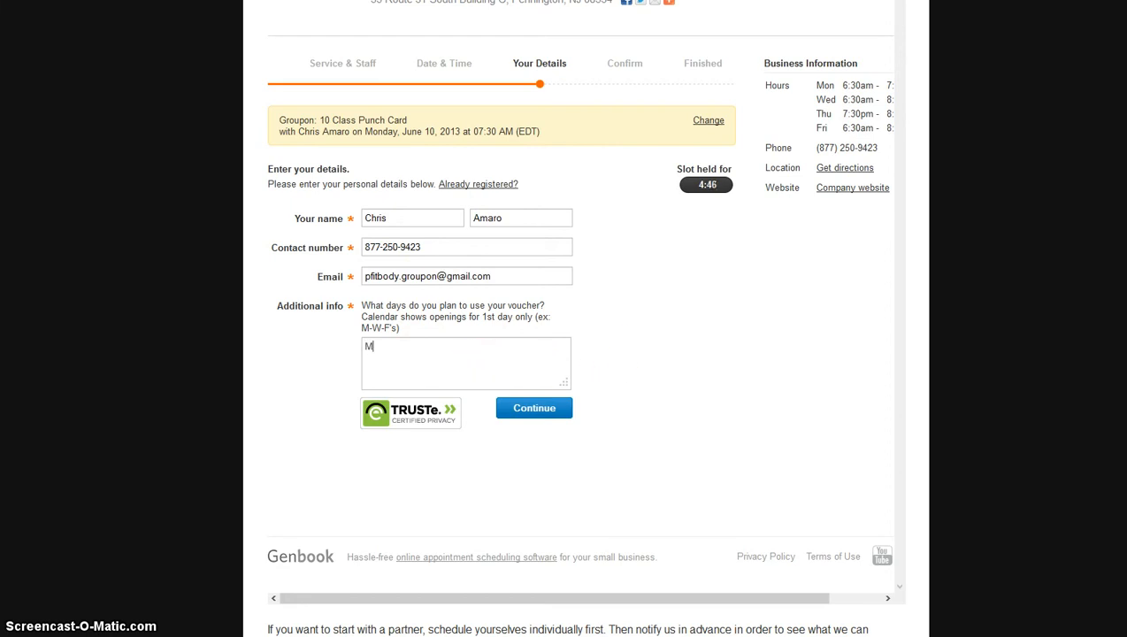
text(-W-)
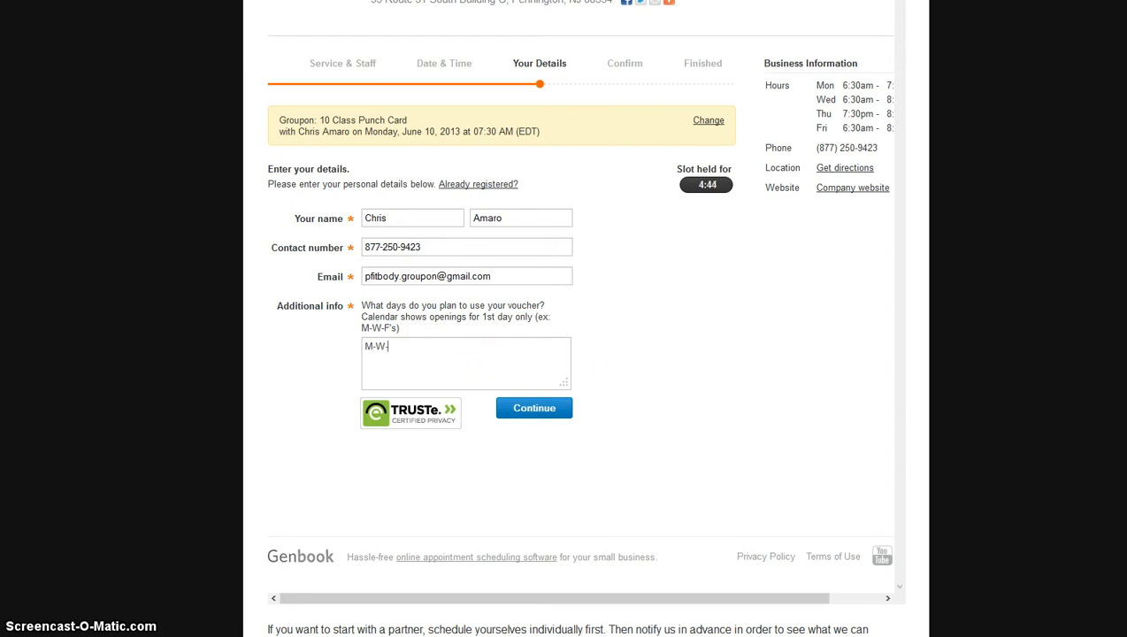
text(F)
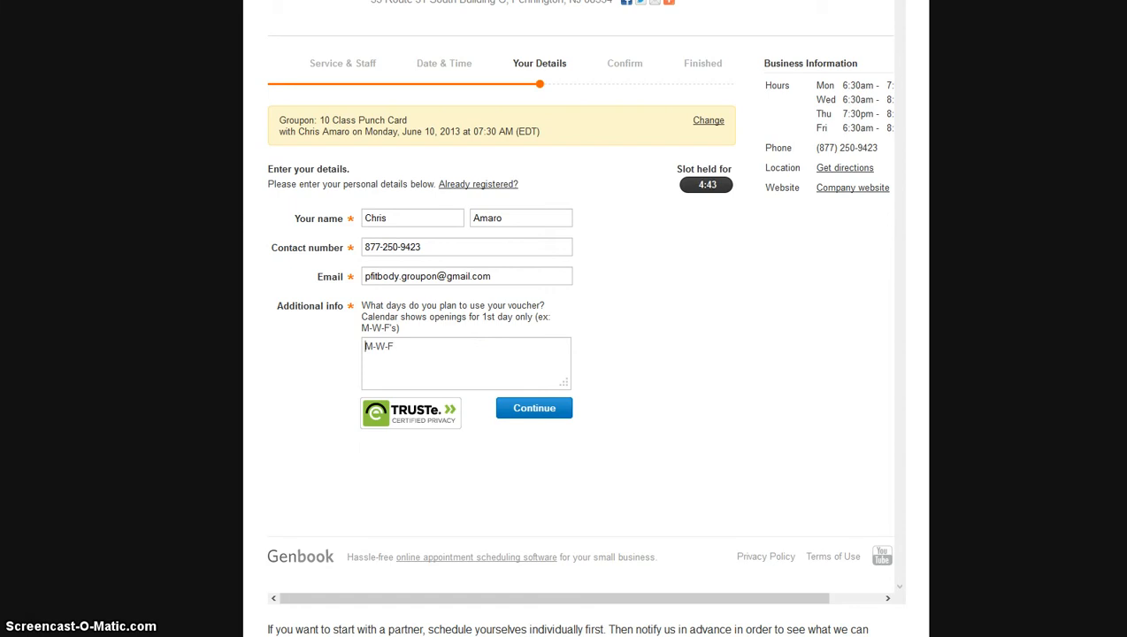
text(every)
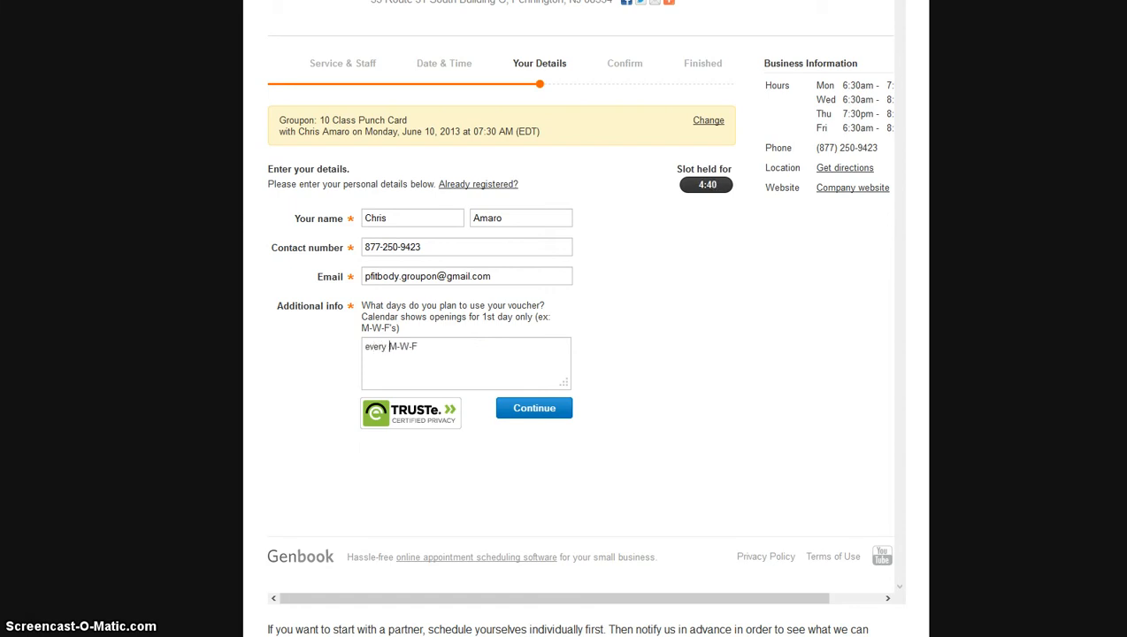
text(, sa)
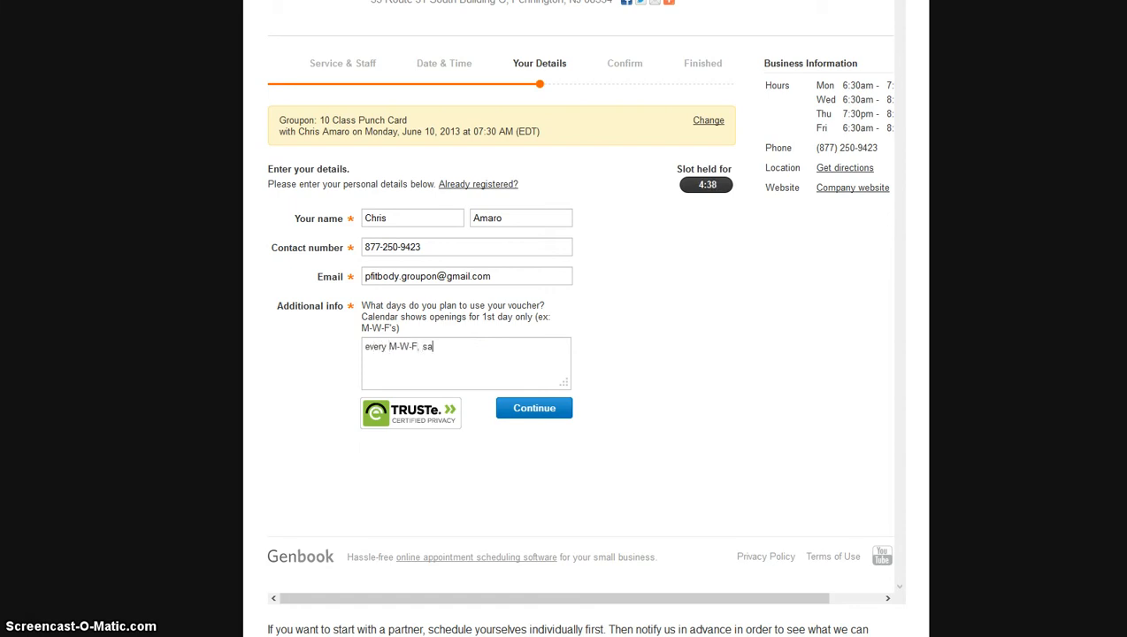
text(me time)
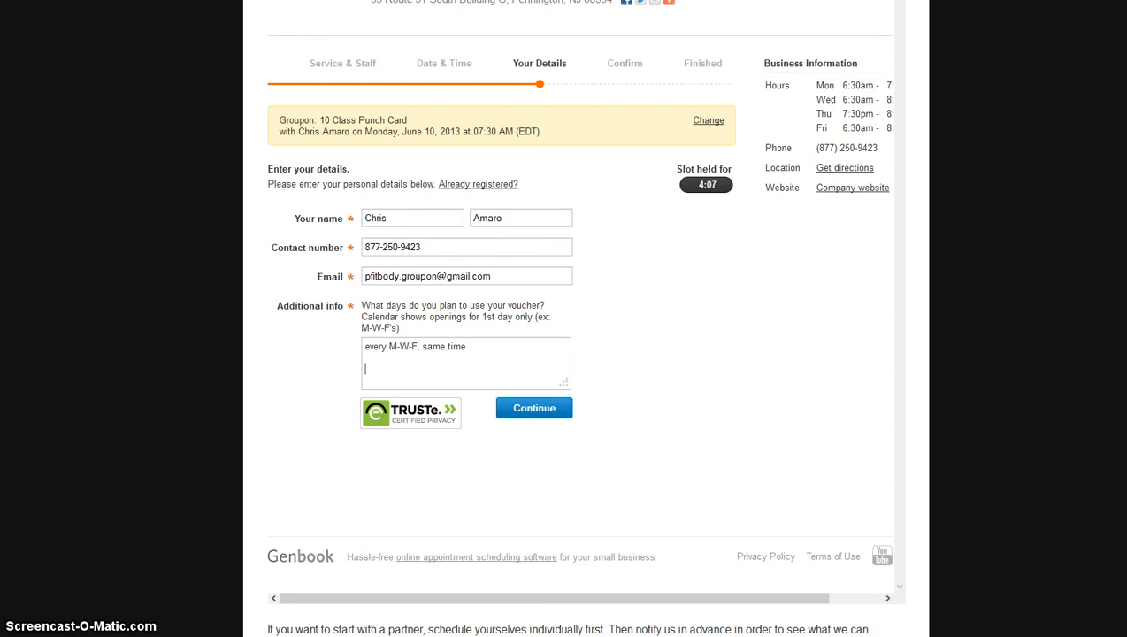
Add 'wife with me' on a new line and submit the details for review.
text(wife)
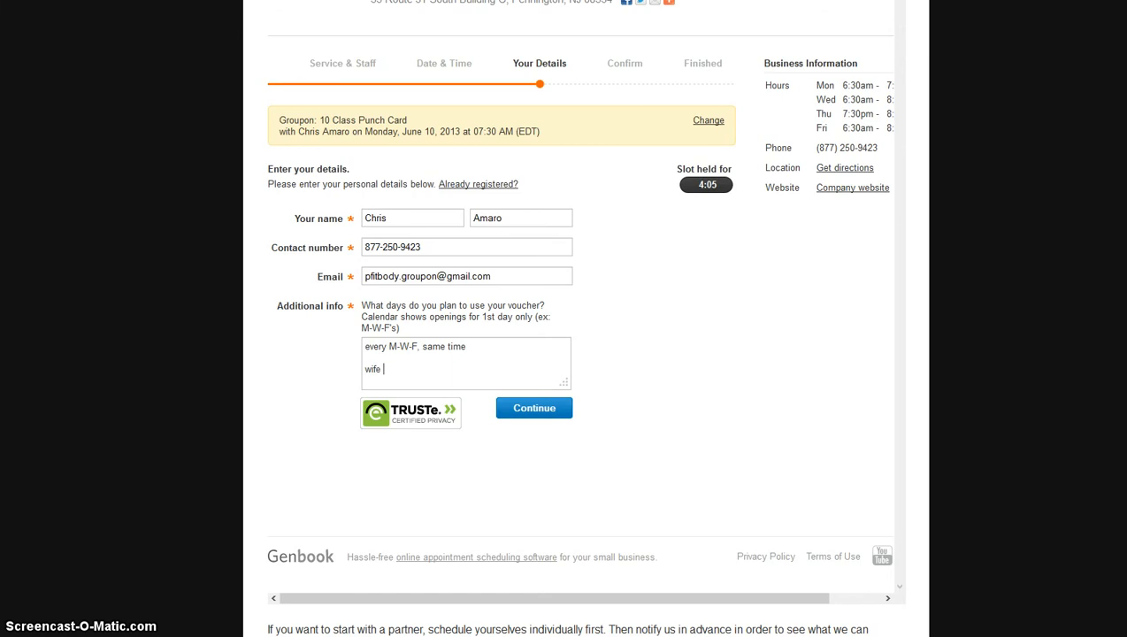
text(with)
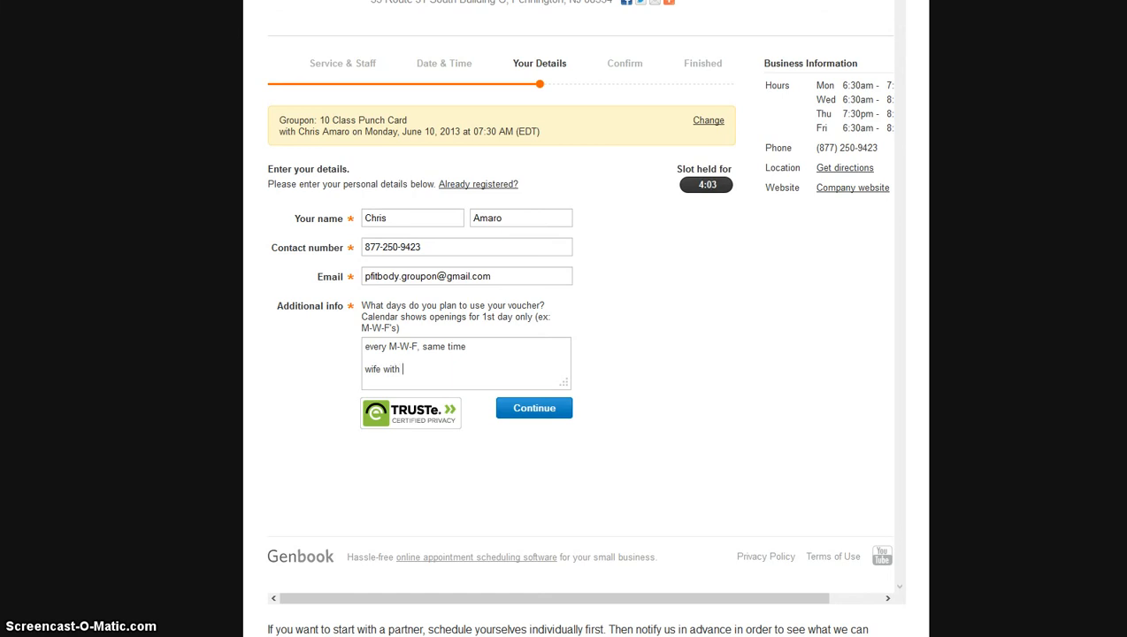
text(me)
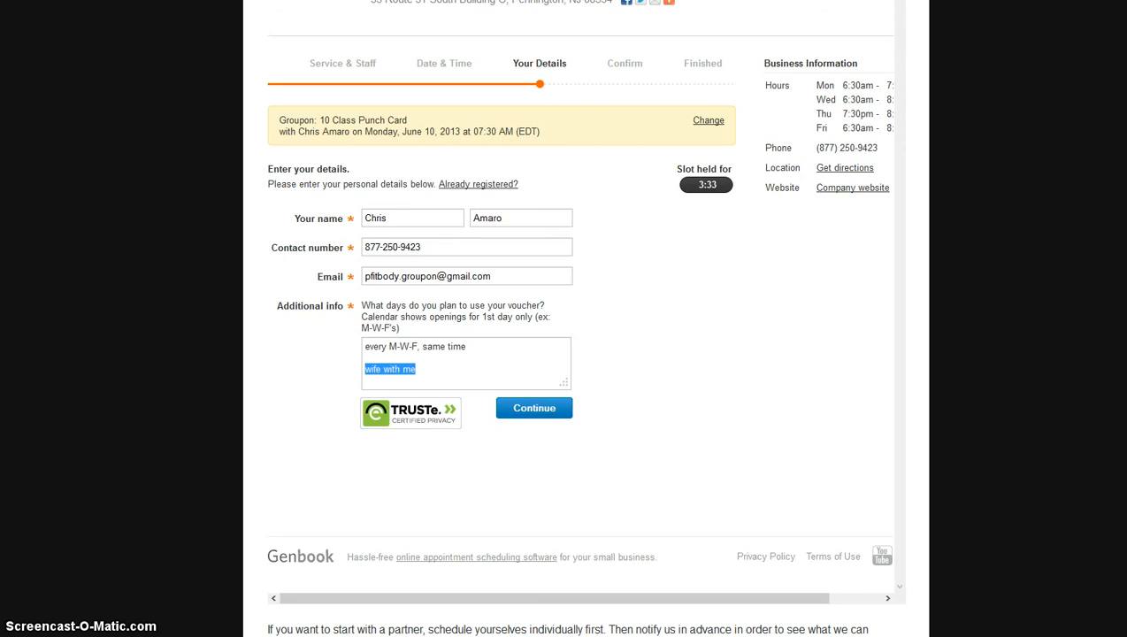
click(409, 369)
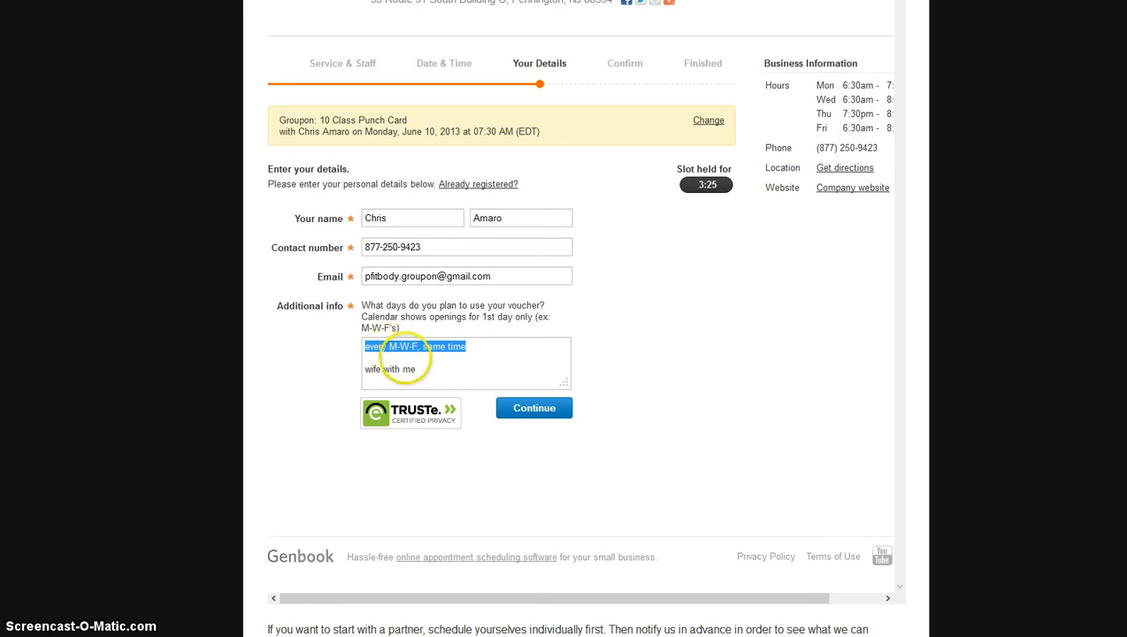
click(535, 408)
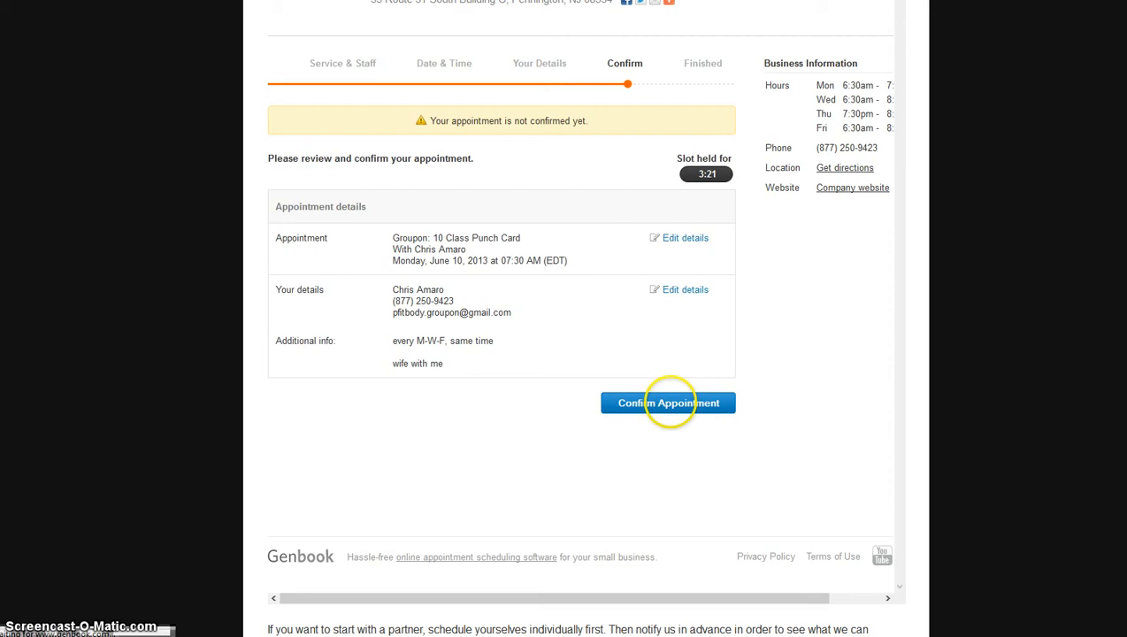
Confirm the appointment and scroll through the booking confirmation summary.
click(668, 403)
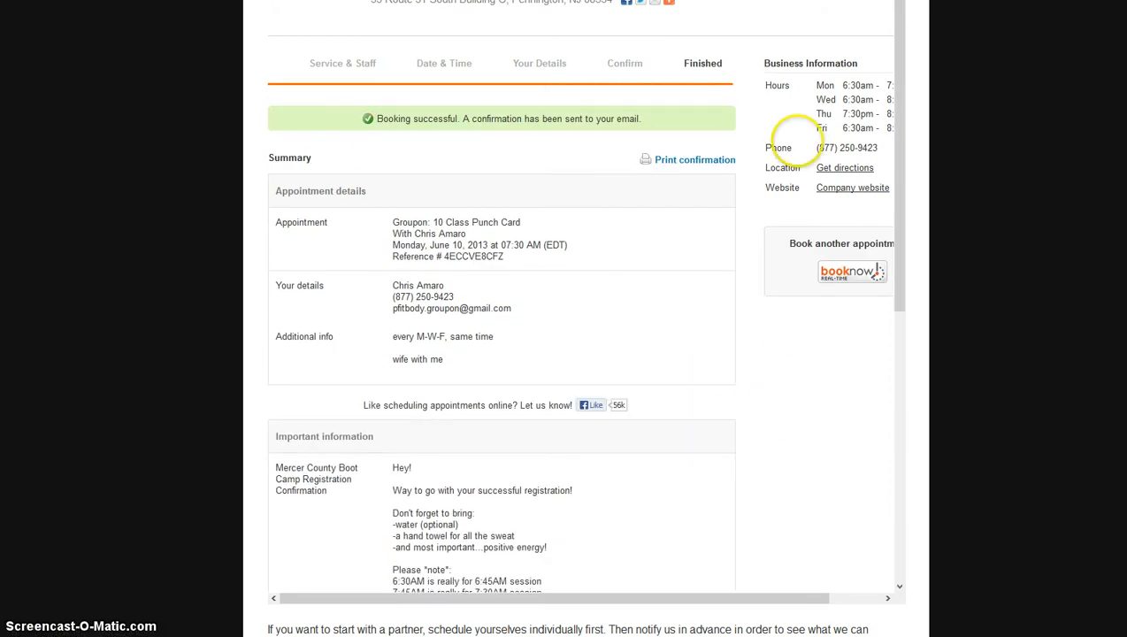
scroll(down, 3)
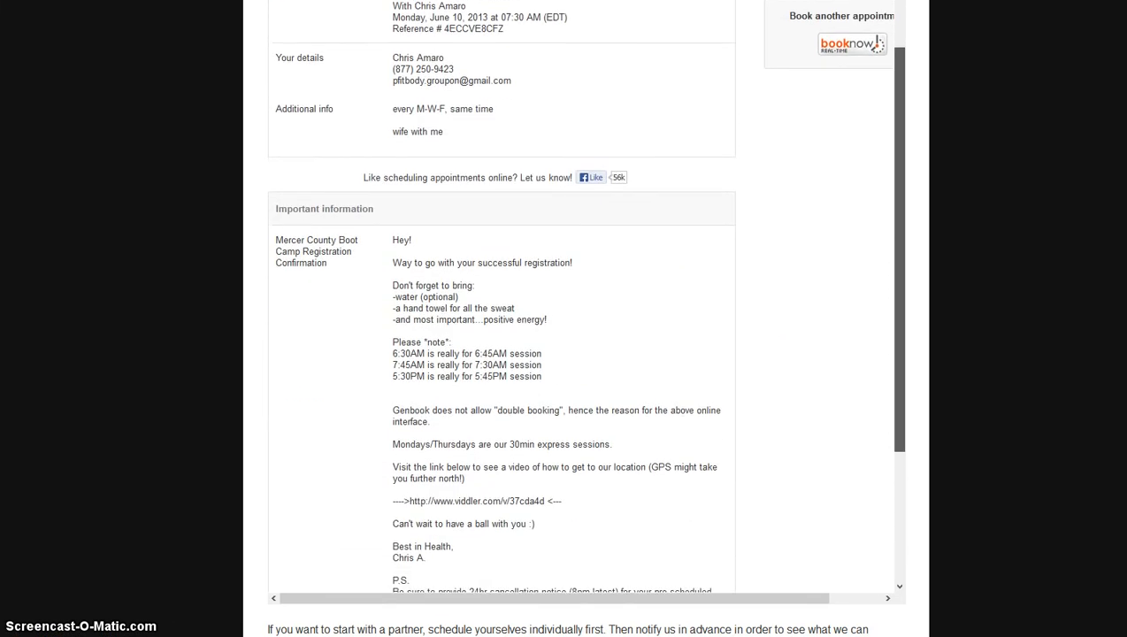
scroll(down, 3)
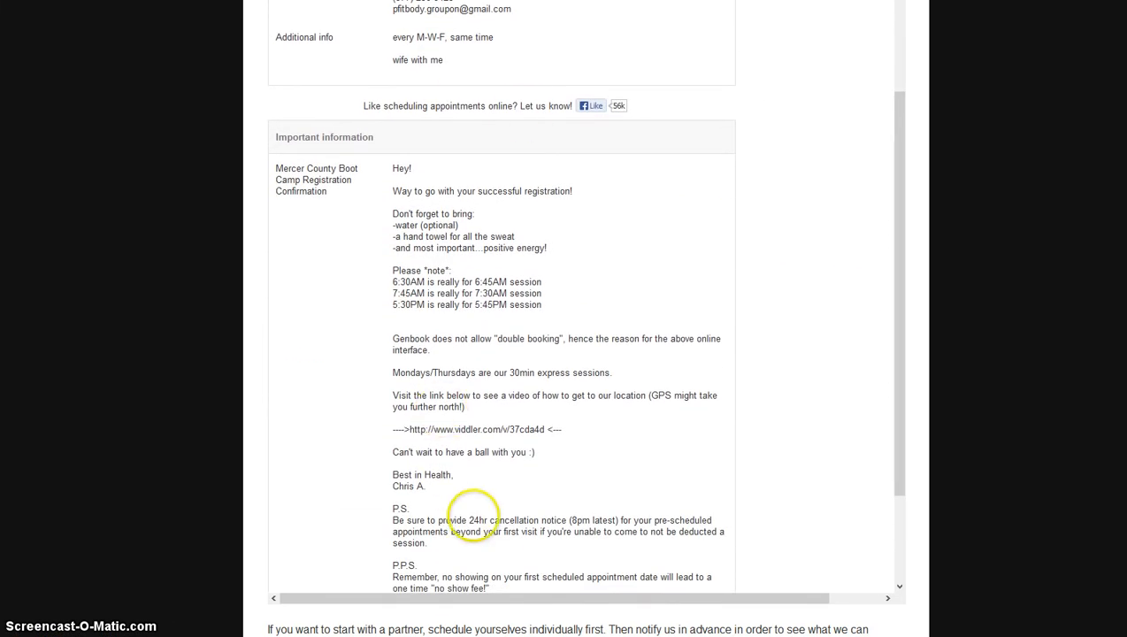
scroll(down, 3)
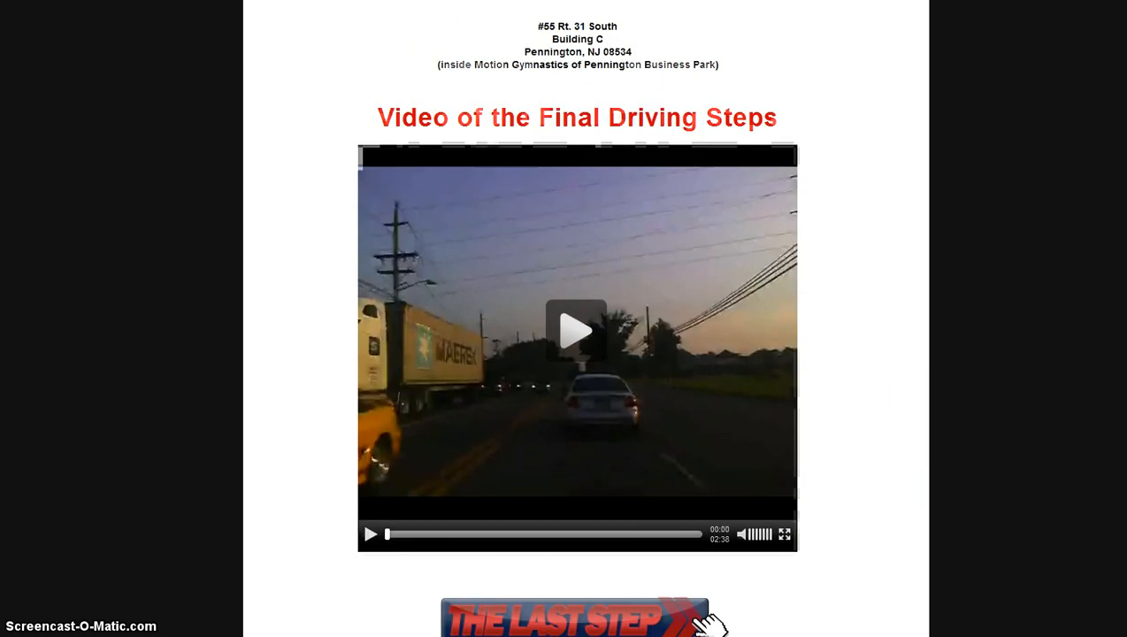
Skip ahead, restart and pause the Final Driving Steps video, then go to The Last Step.
scroll(down, 3)
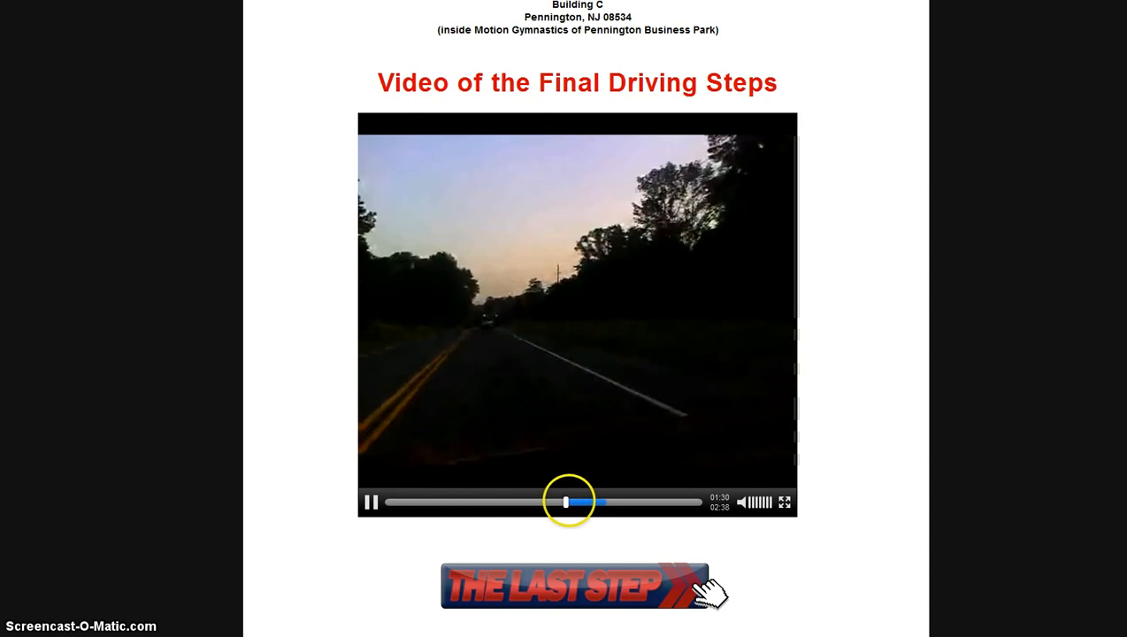
click(662, 503)
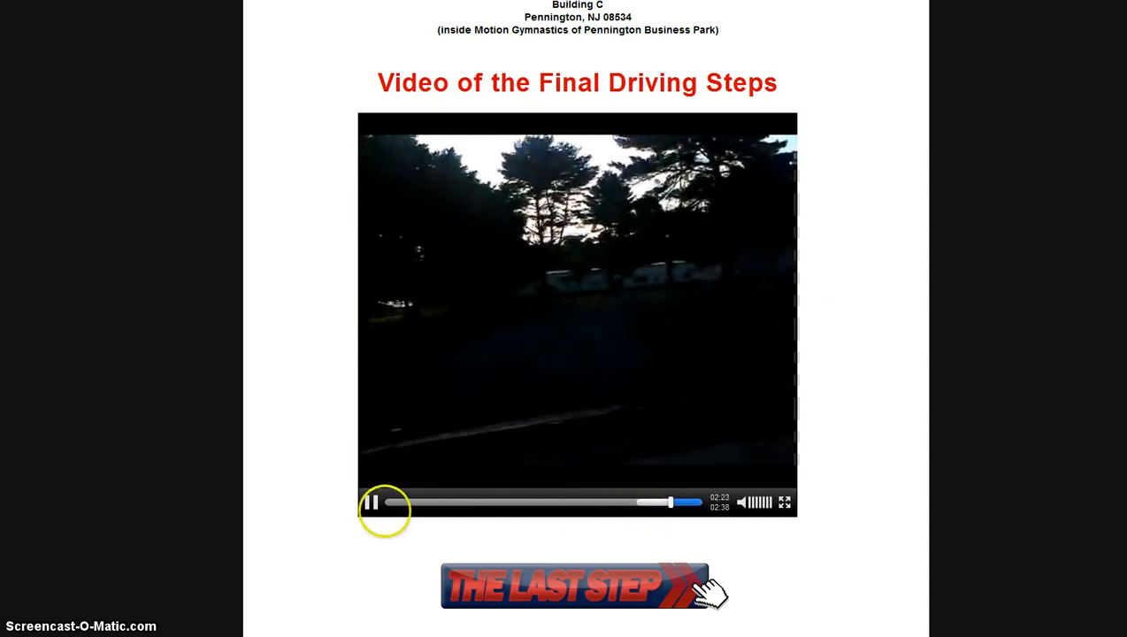
scroll(down, 3)
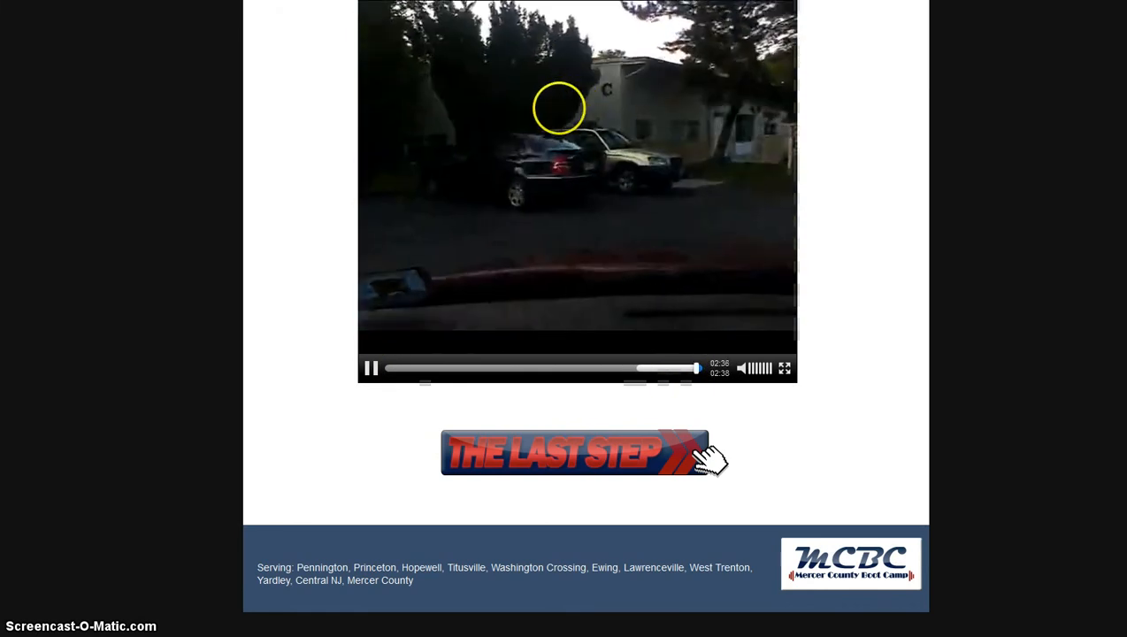
click(370, 369)
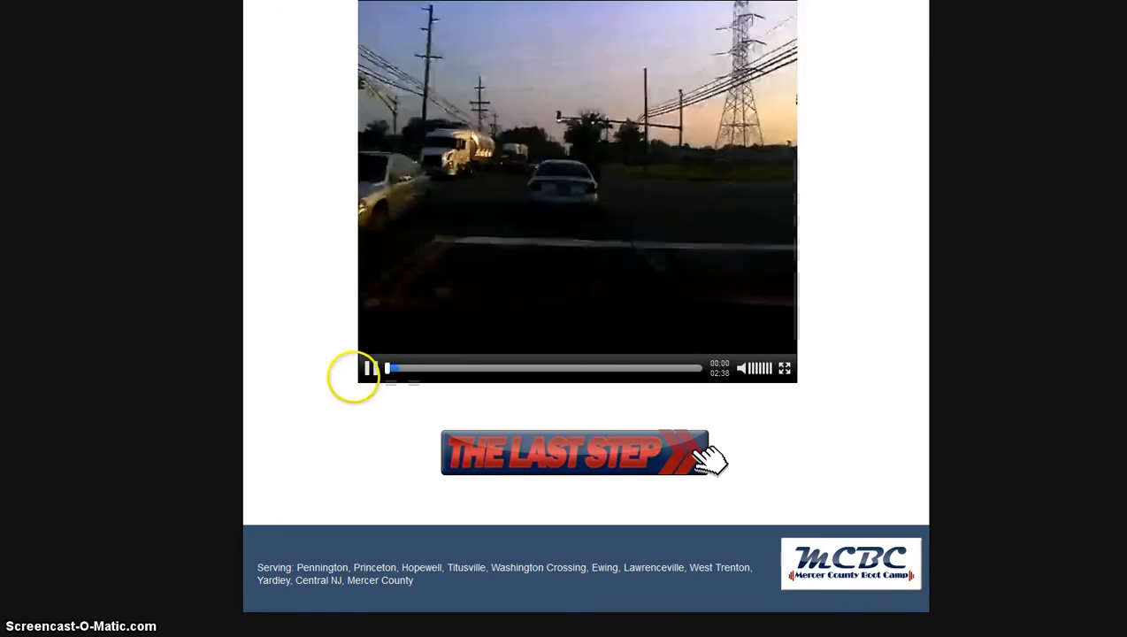
click(367, 368)
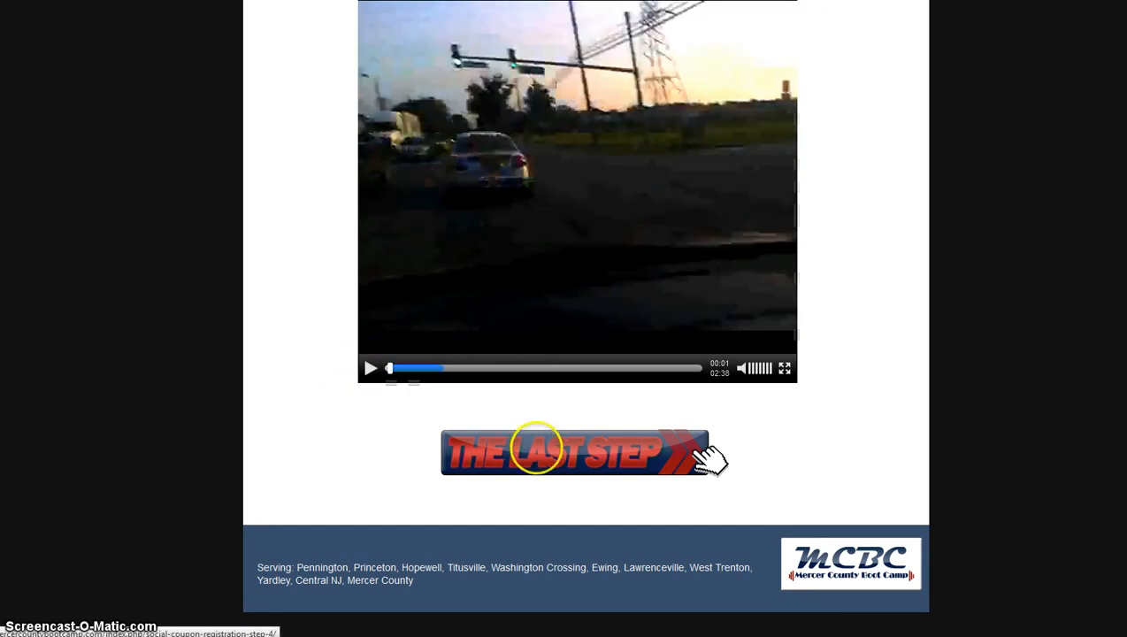
click(575, 452)
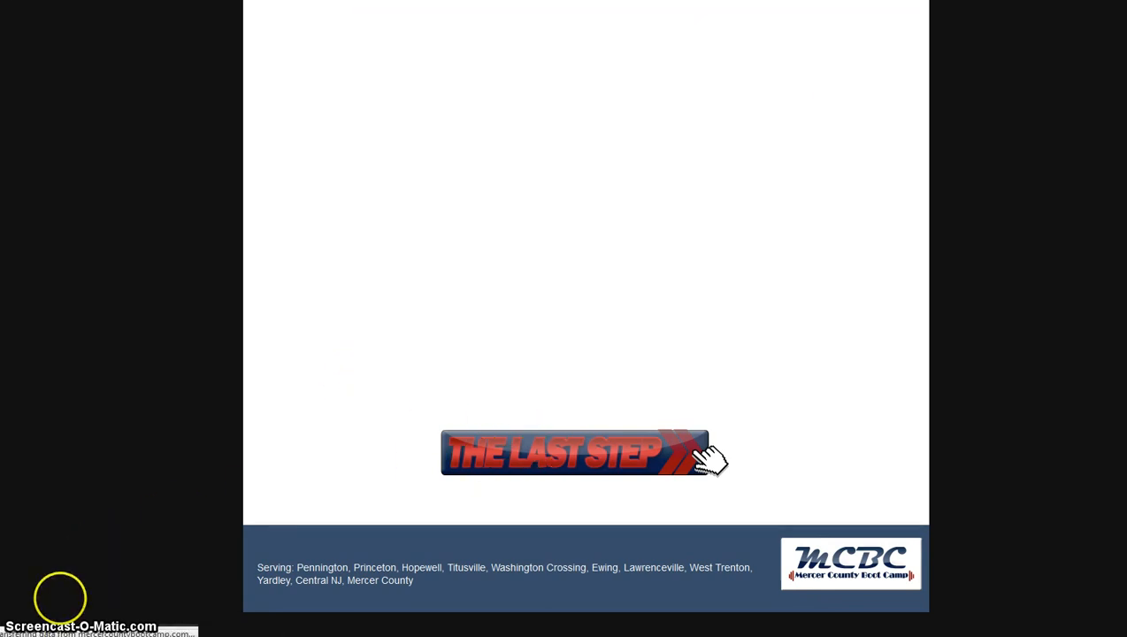
Scroll through the Congratulations page past the welcome video to the free e-book and audio downloads.
click(575, 452)
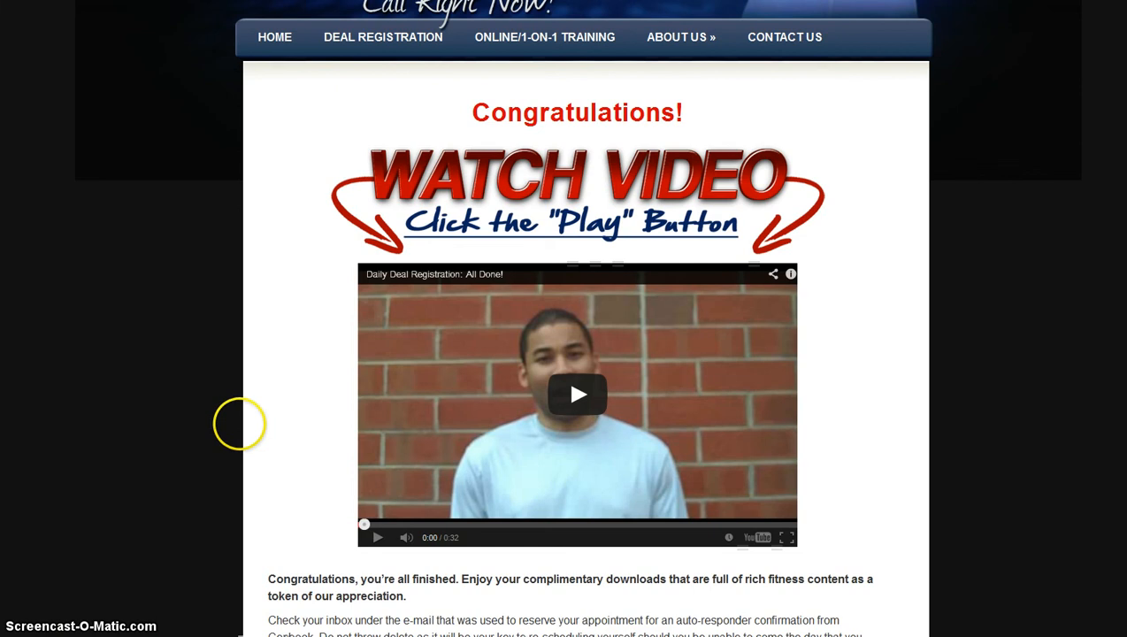
scroll(up, 3)
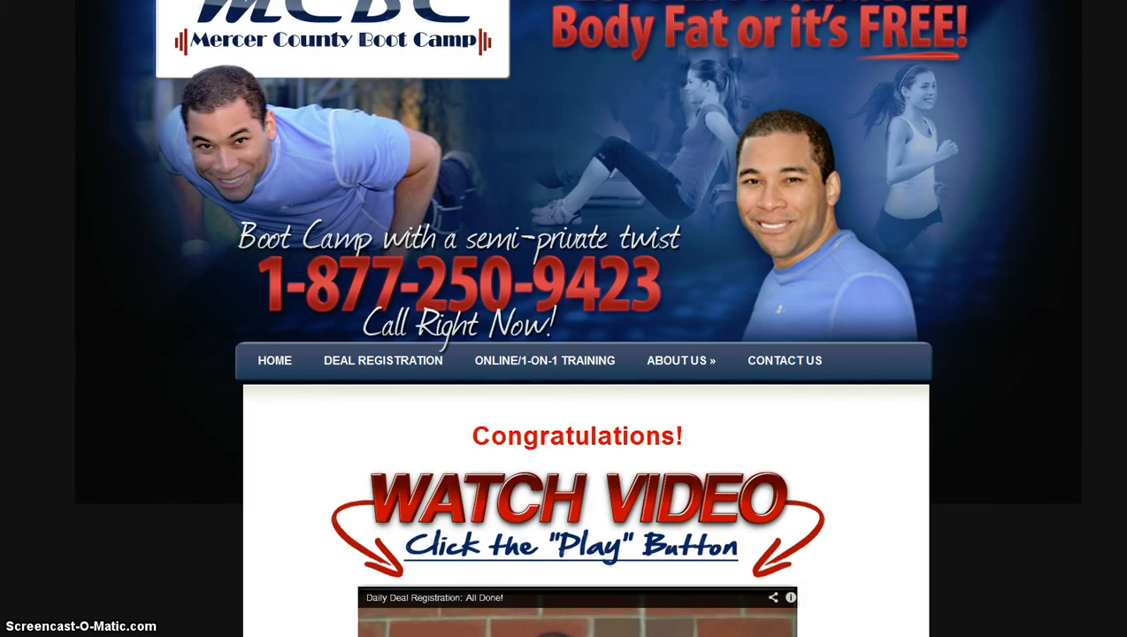
scroll(down, 3)
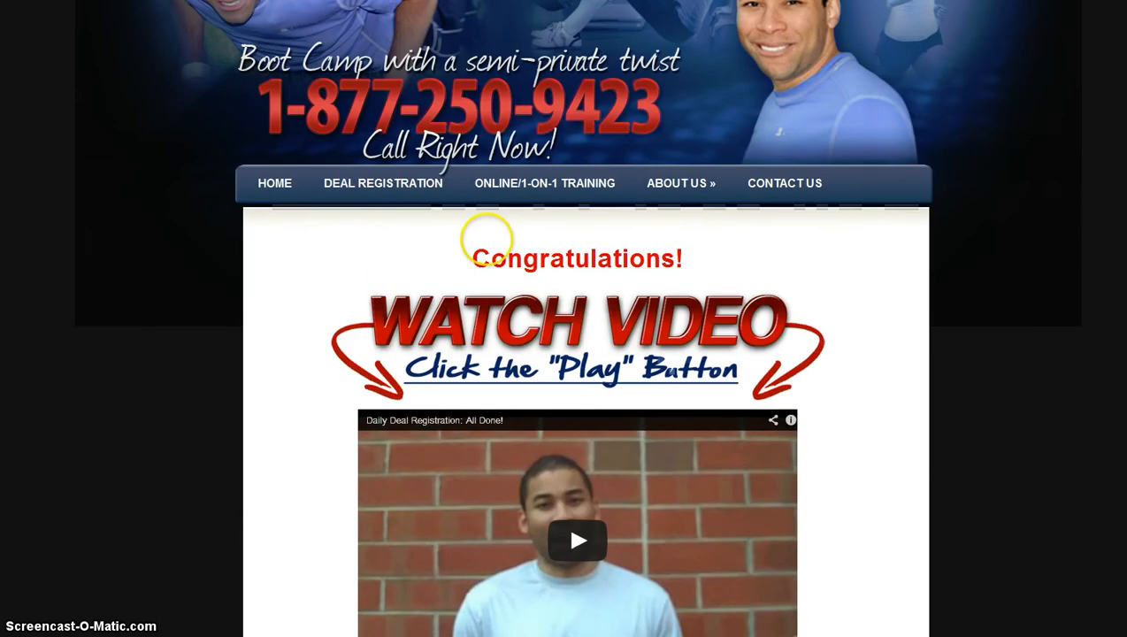
mouse_move(652, 257)
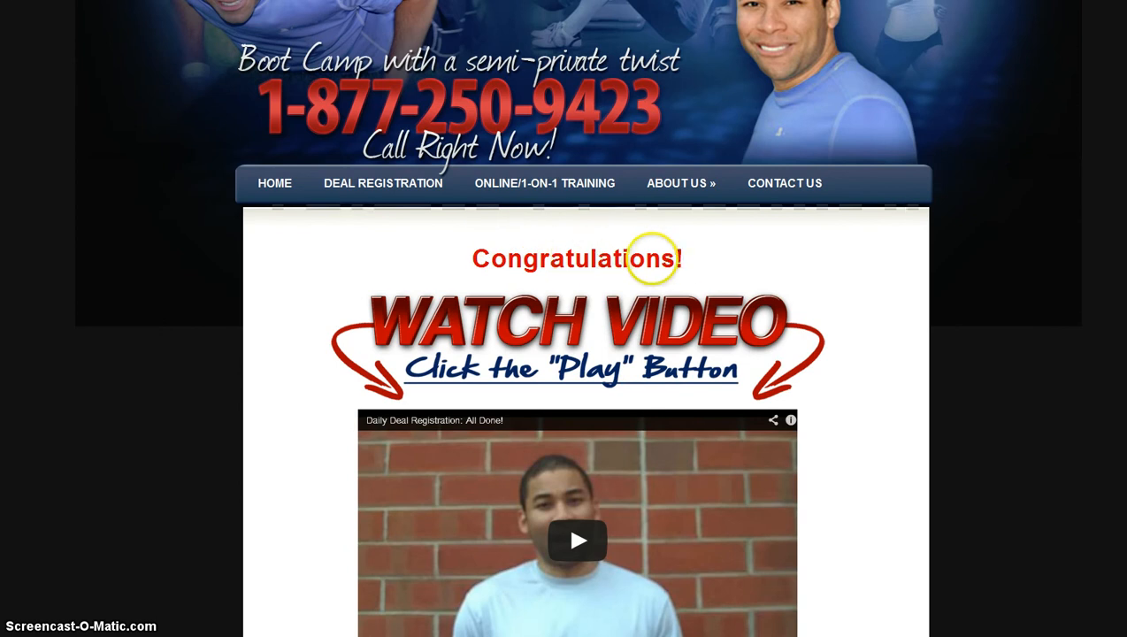
mouse_move(572, 265)
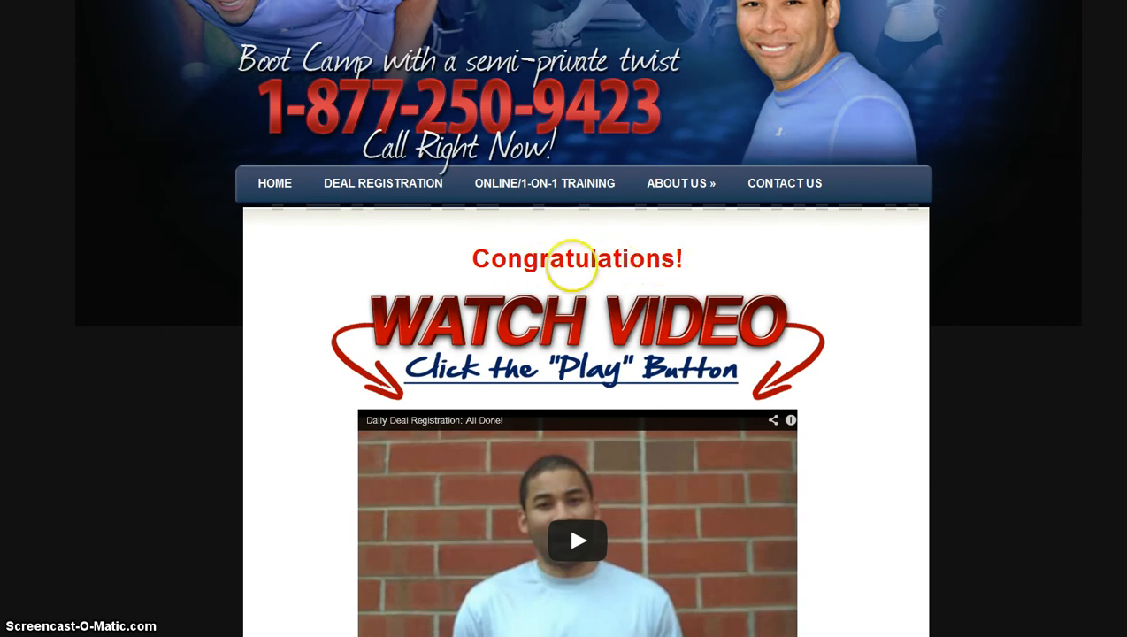
scroll(down, 3)
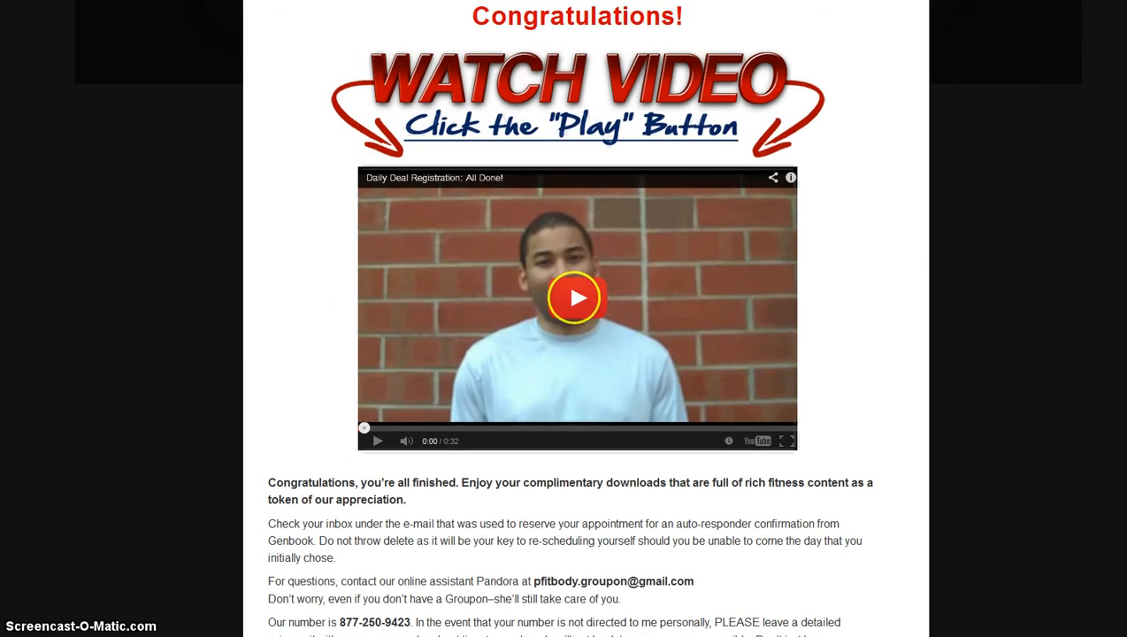
mouse_move(517, 307)
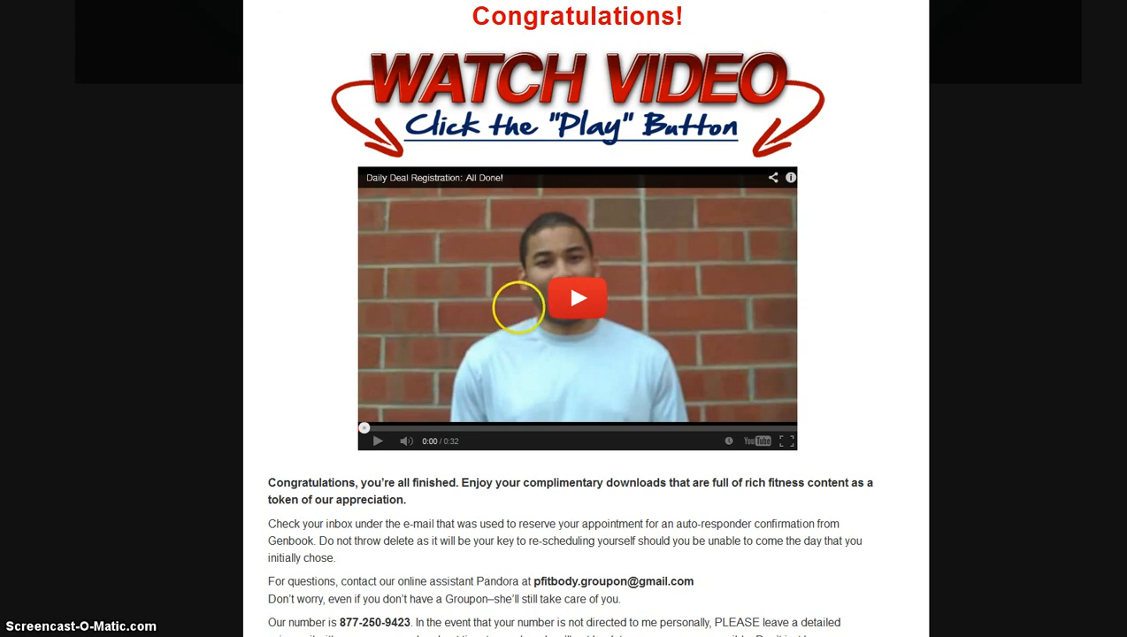
scroll(down, 3)
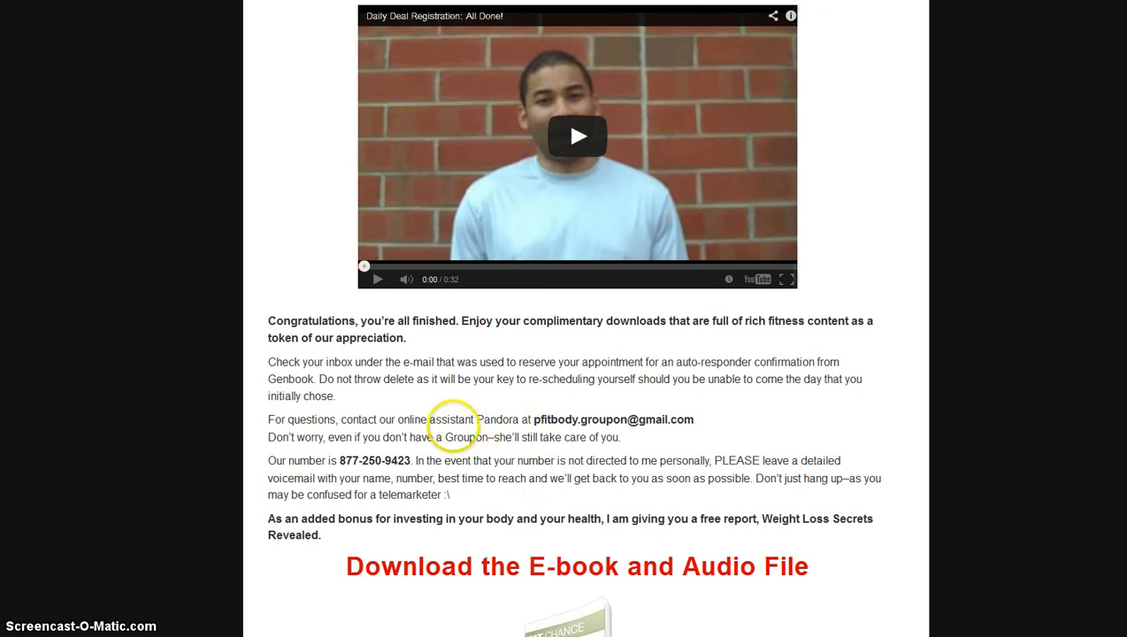
mouse_move(582, 425)
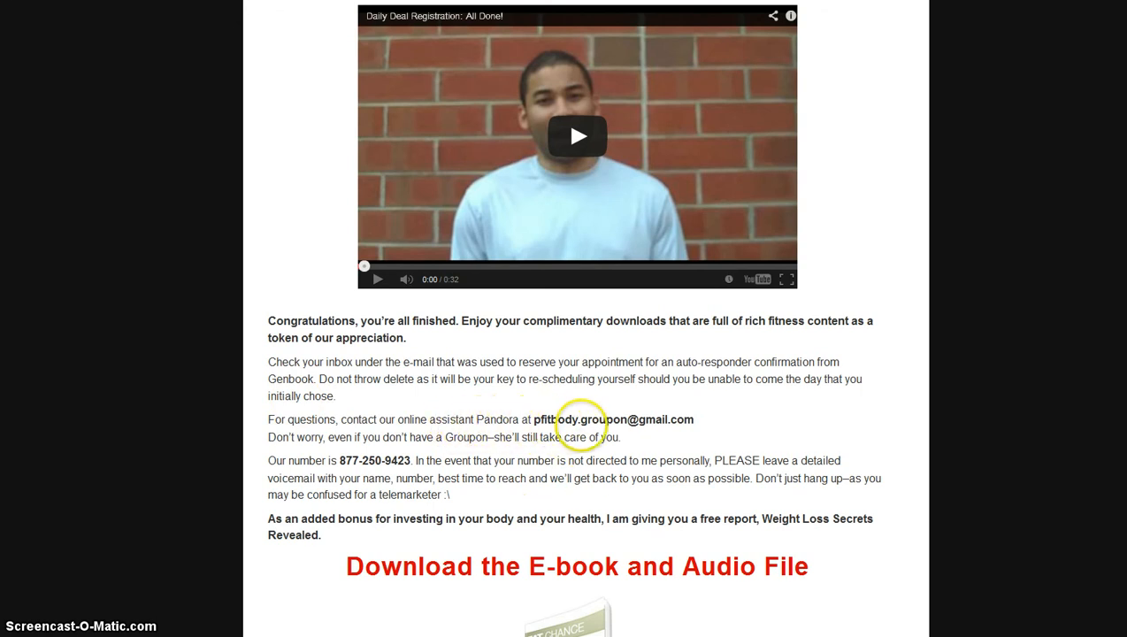
mouse_move(251, 396)
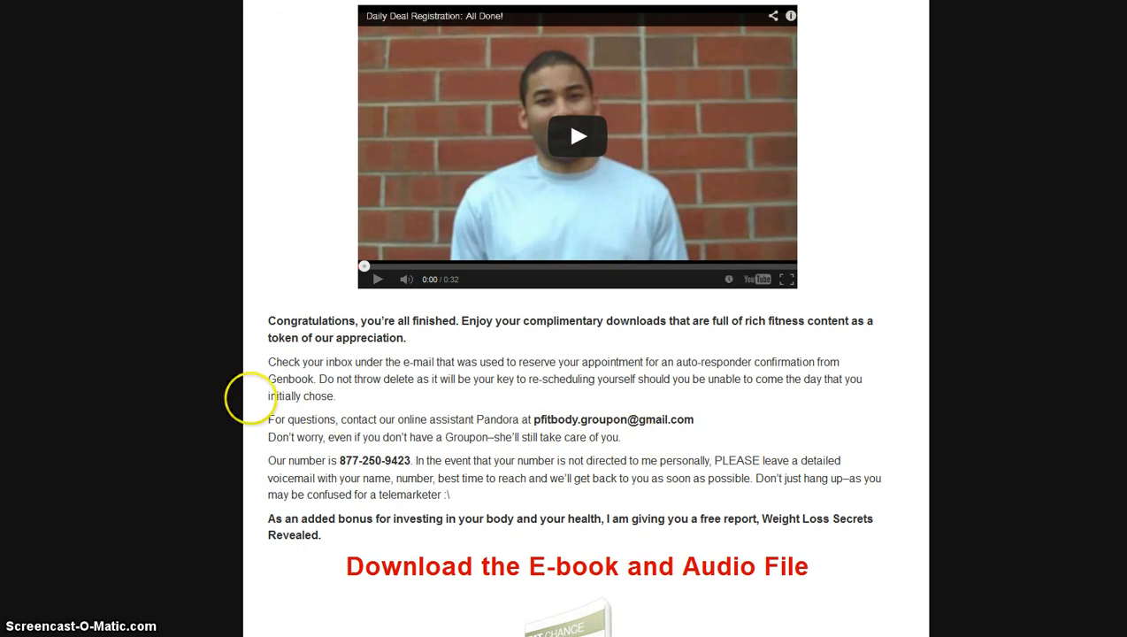
scroll(down, 3)
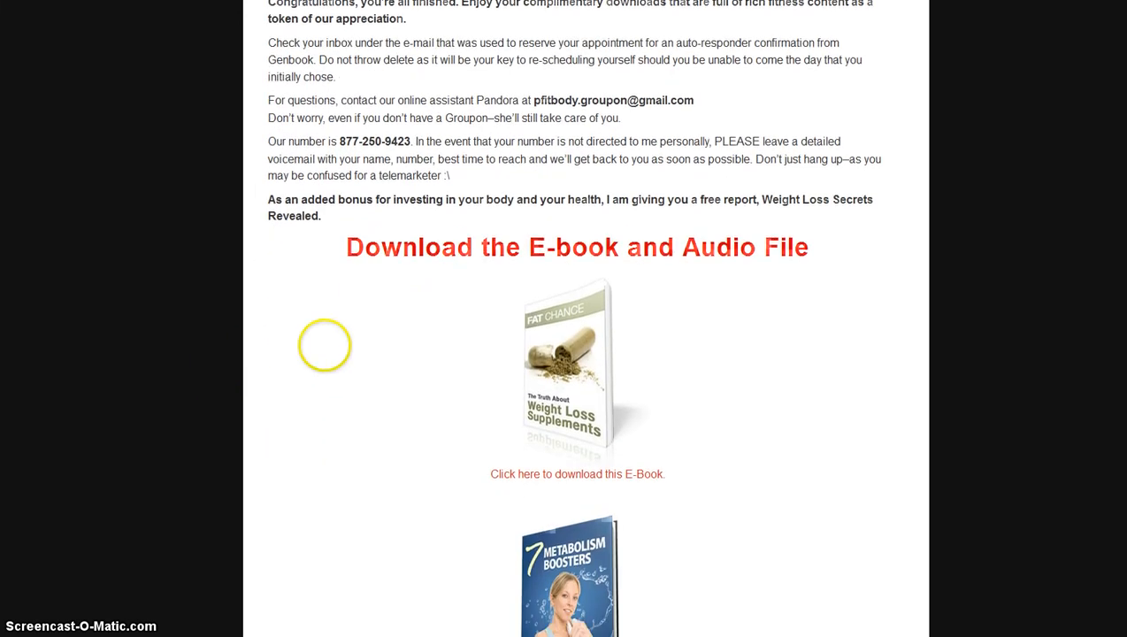
scroll(down, 3)
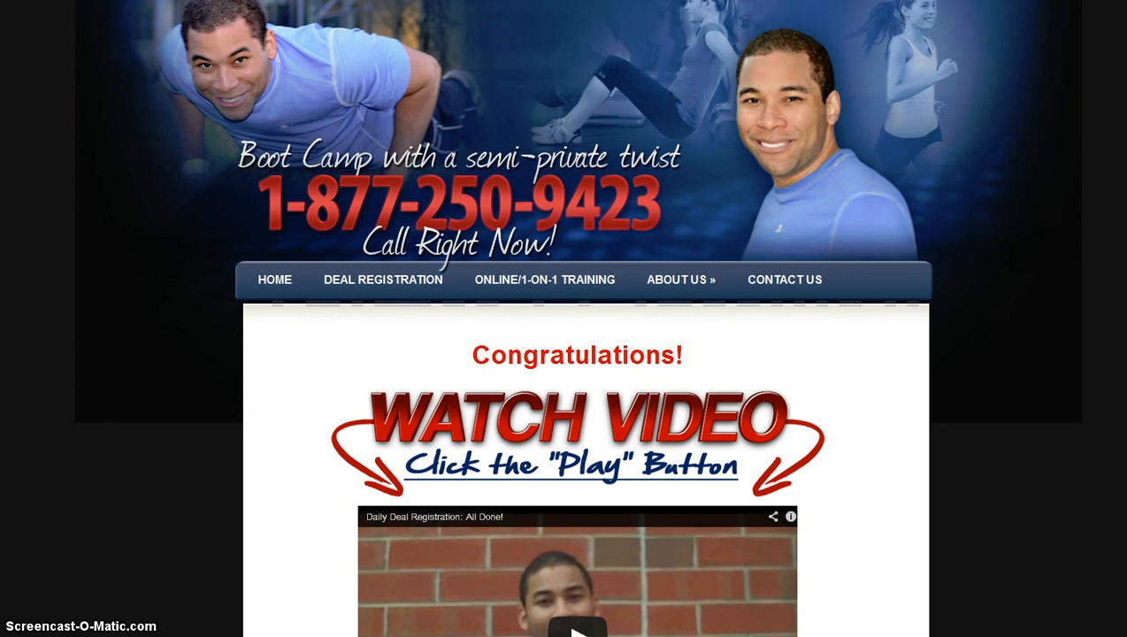
scroll(down, 3)
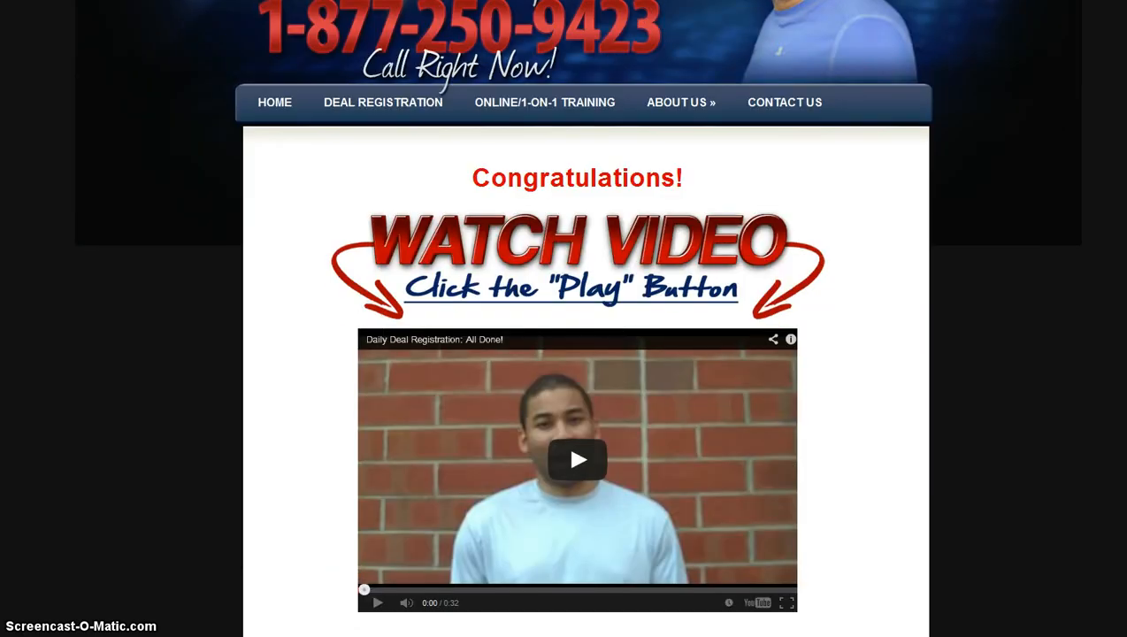